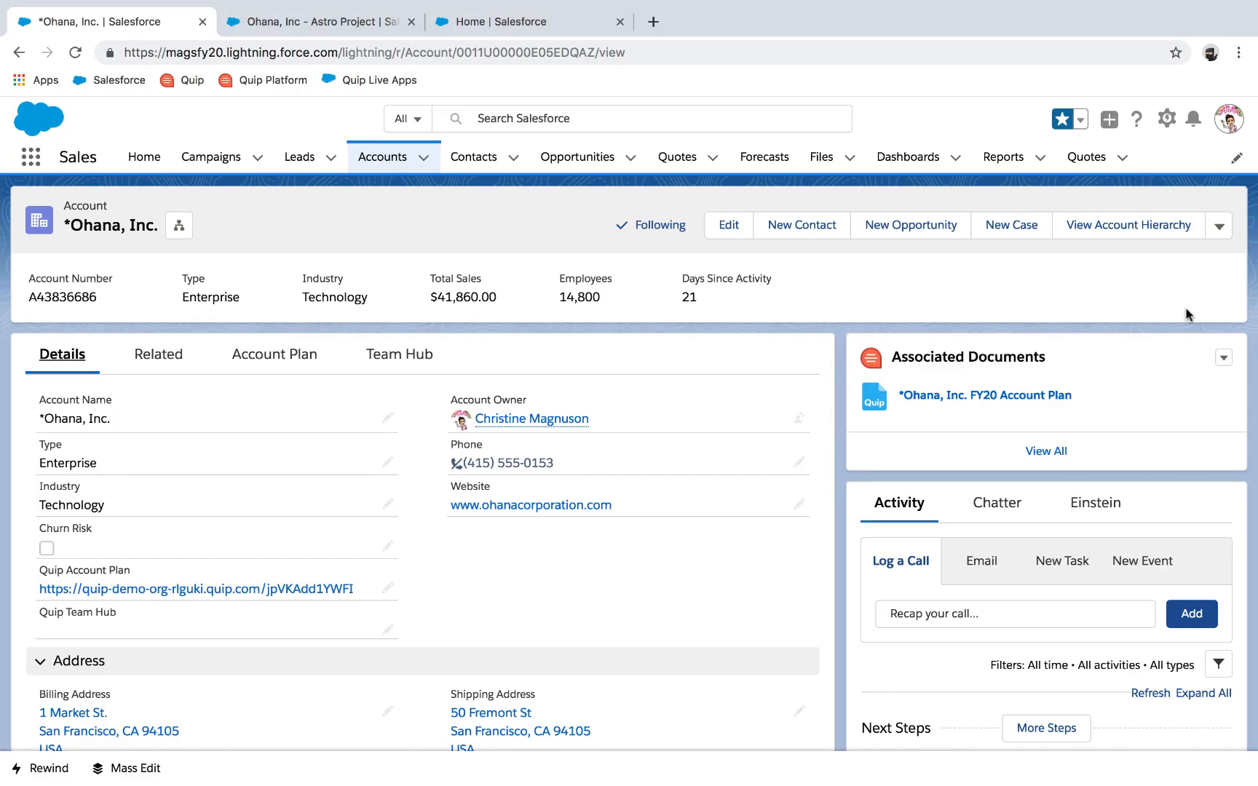
pyautogui.moveTo(790, 328)
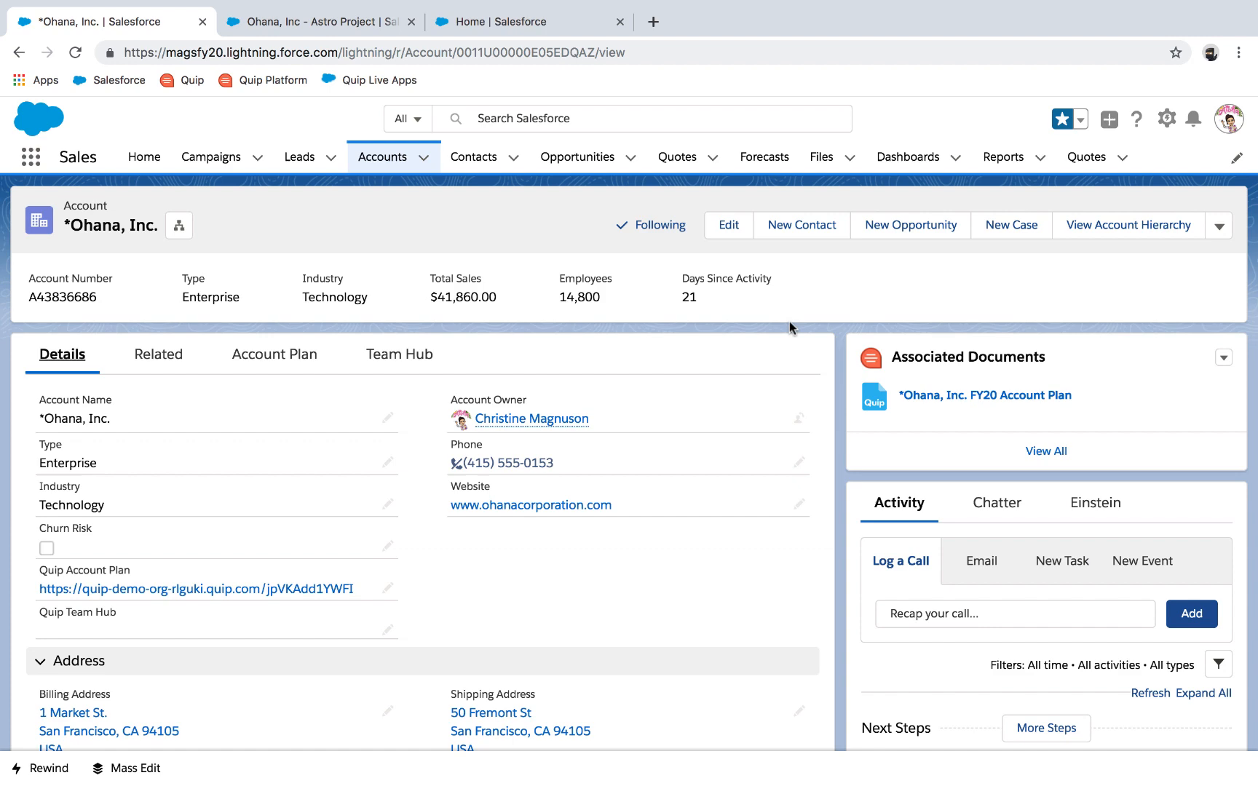
# Open the Account Plan tab and read the Ohana FY20 Account Plan through its Executive Summary
pyautogui.click(274, 354)
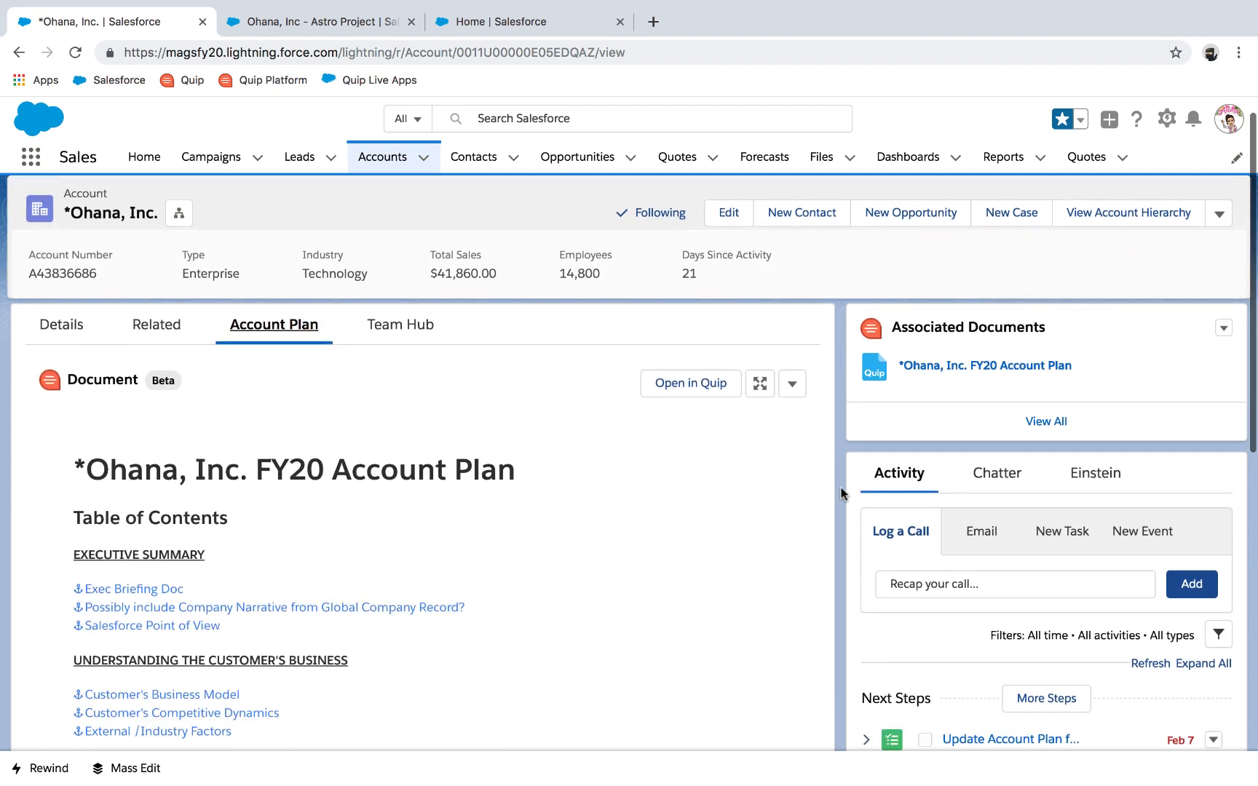
pyautogui.scroll(-3)
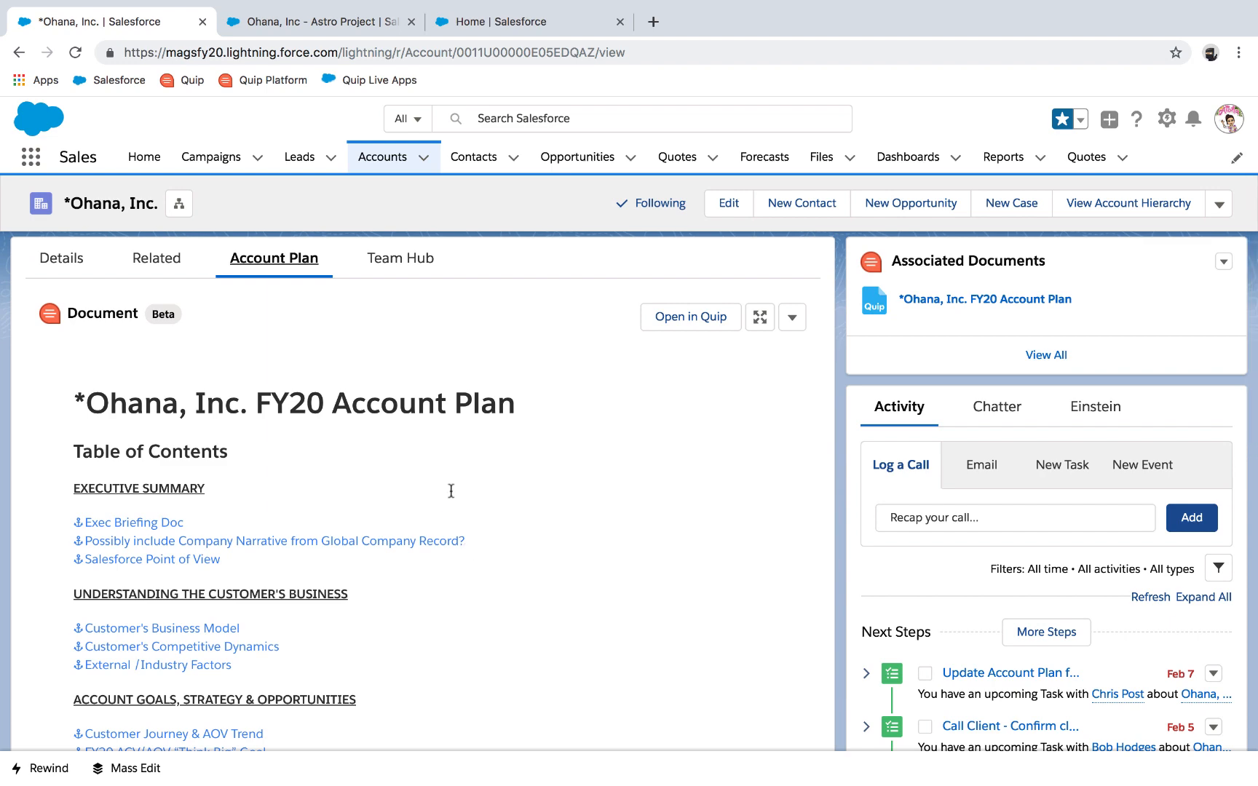
pyautogui.scroll(-3)
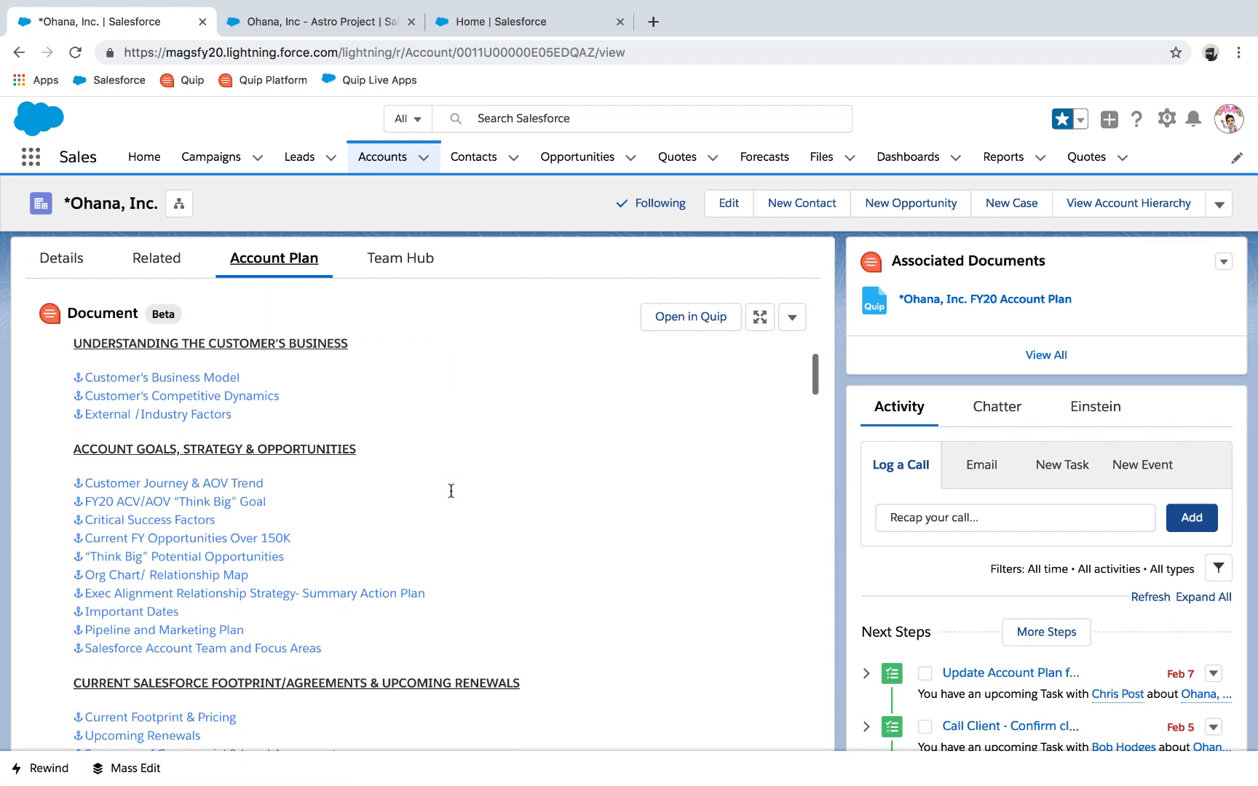
pyautogui.scroll(-3)
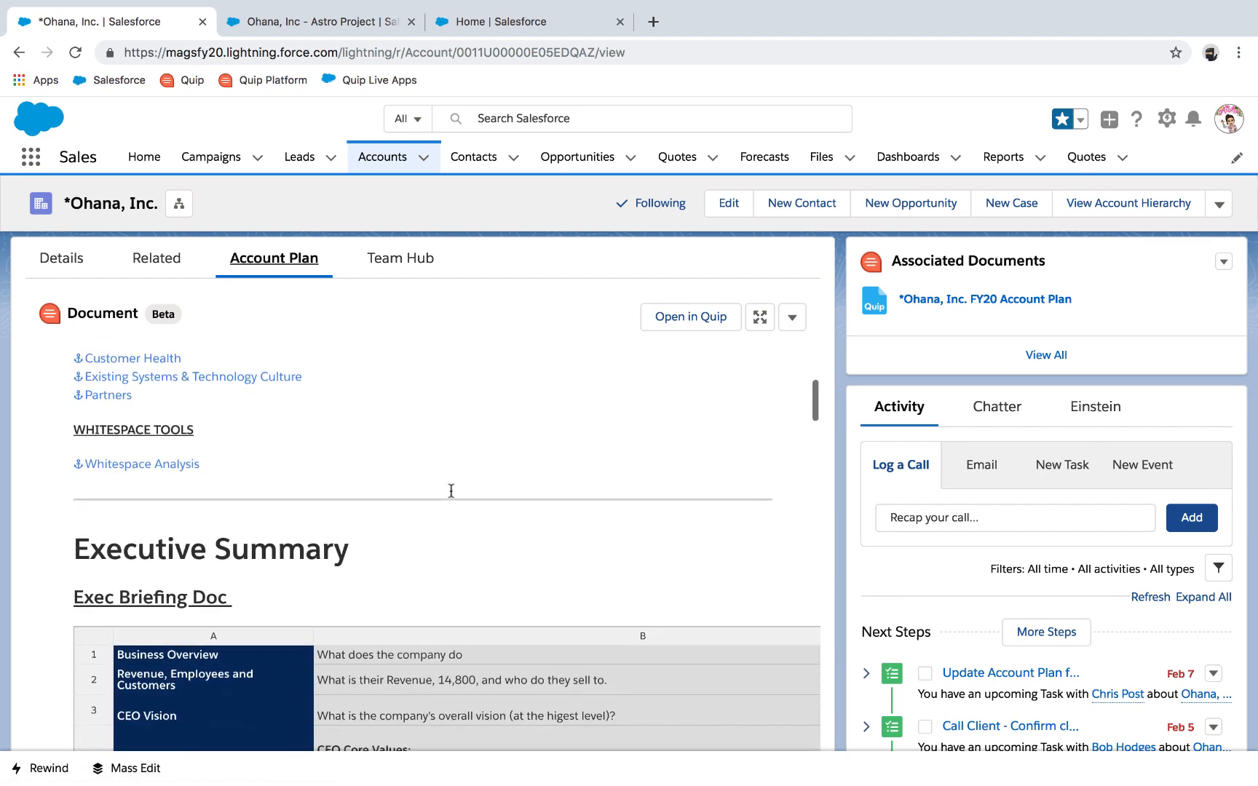
pyautogui.scroll(-3)
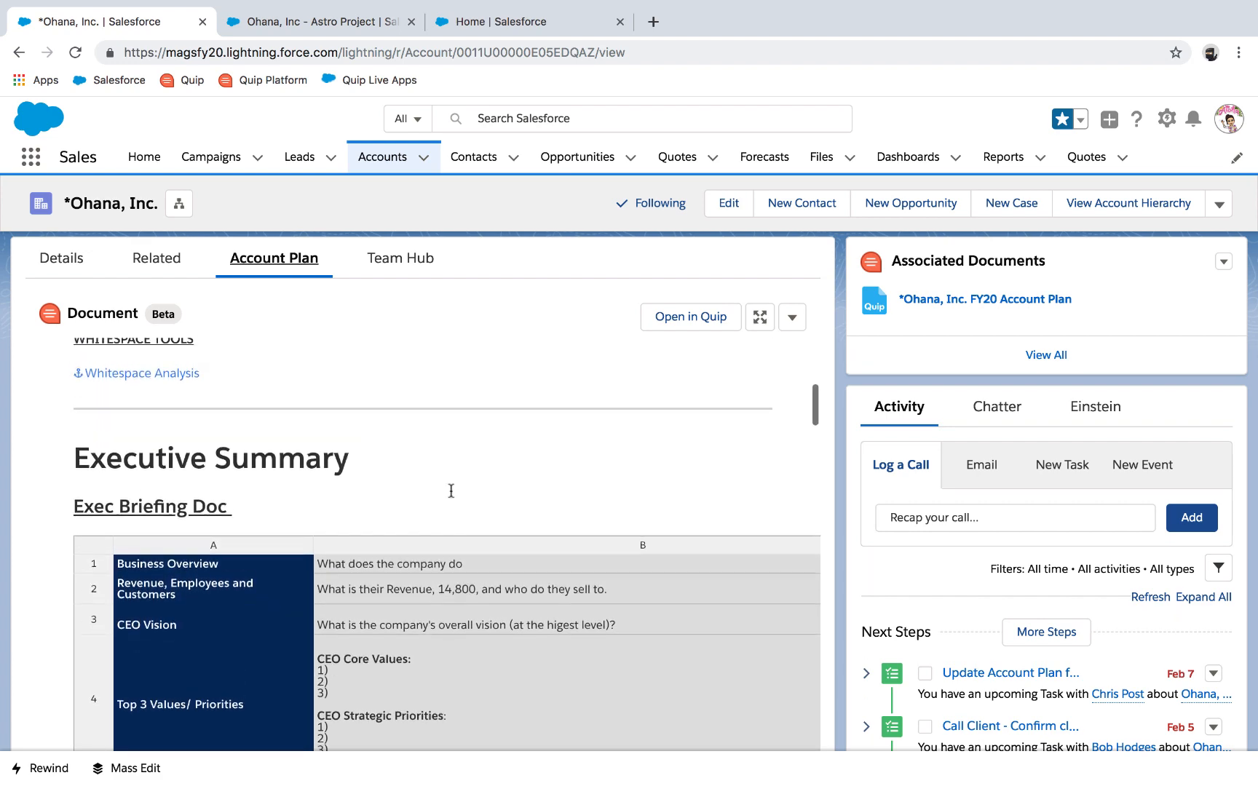
pyautogui.scroll(-3)
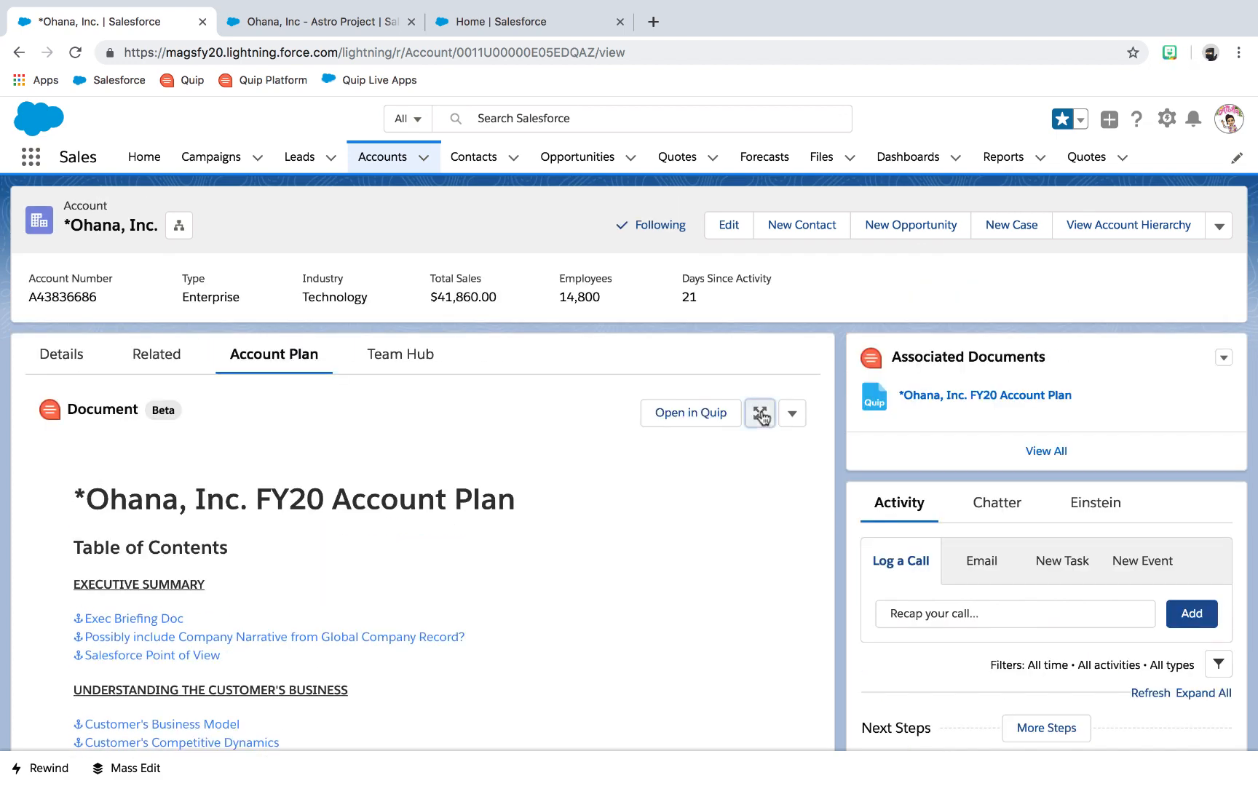
# Expand the account plan and reply 'Yes! Let's get our leadership involved here' to the comment
pyautogui.click(759, 412)
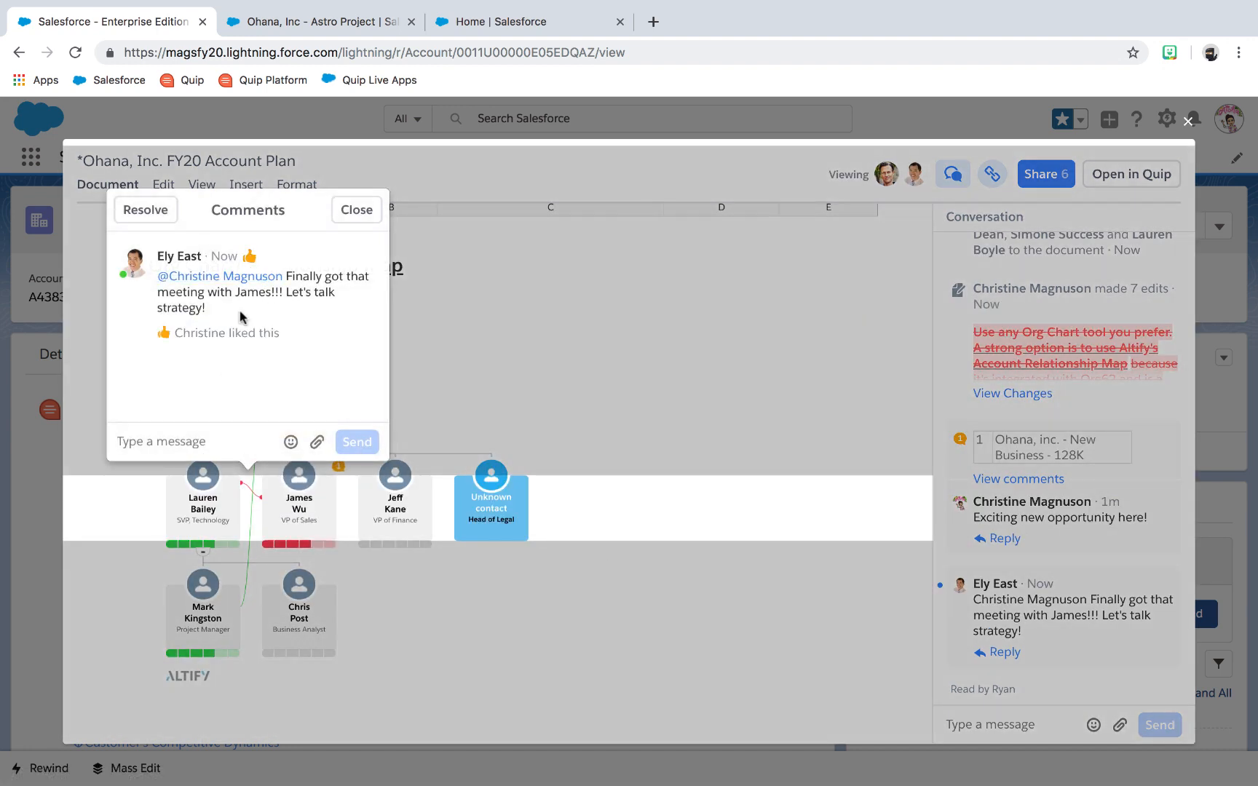
pyautogui.write("Yes! Let's get our leadership involved here")
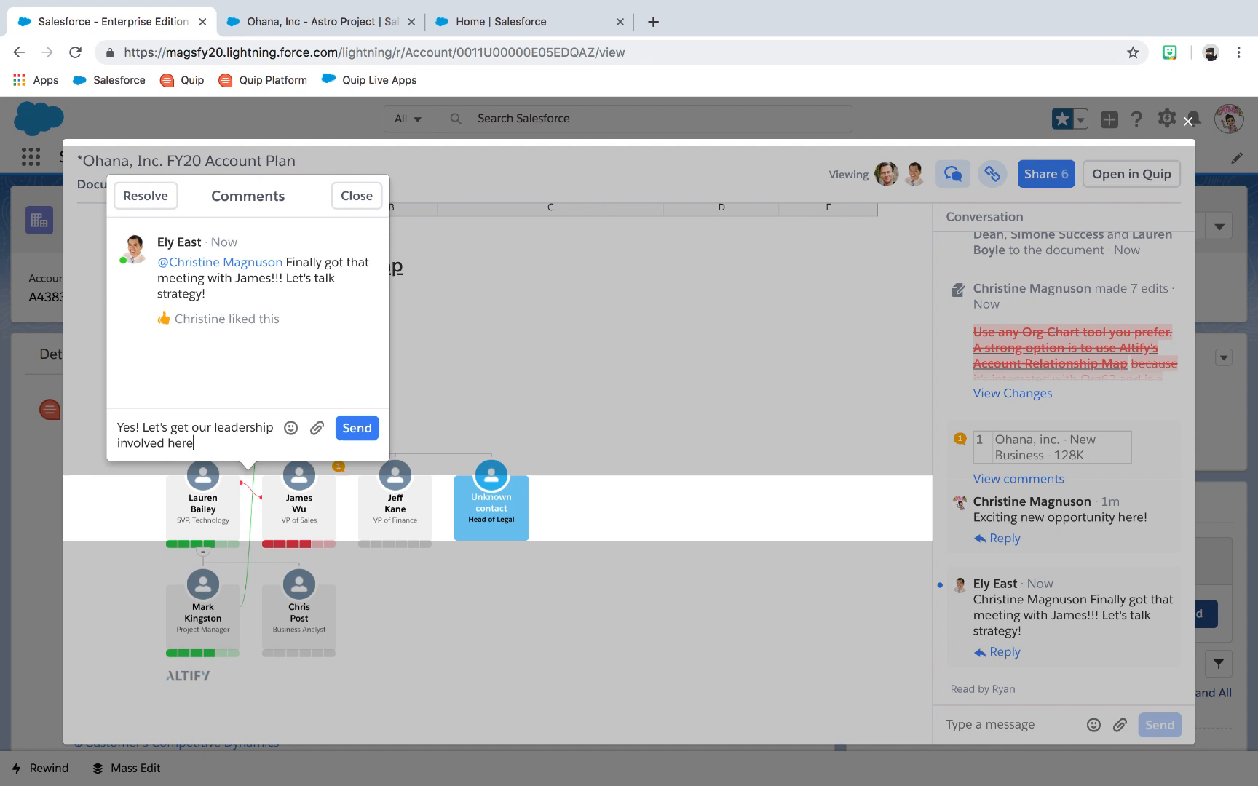
pyautogui.click(357, 427)
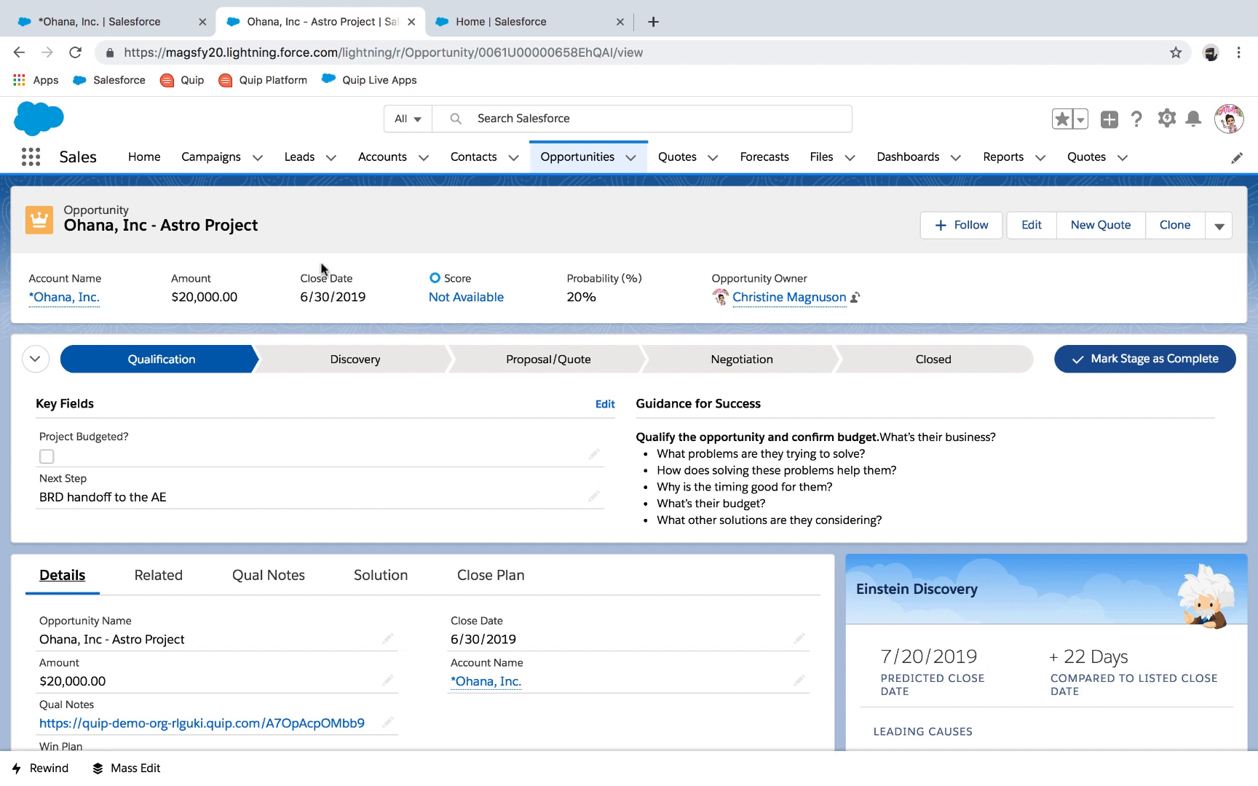
pyautogui.moveTo(322, 241)
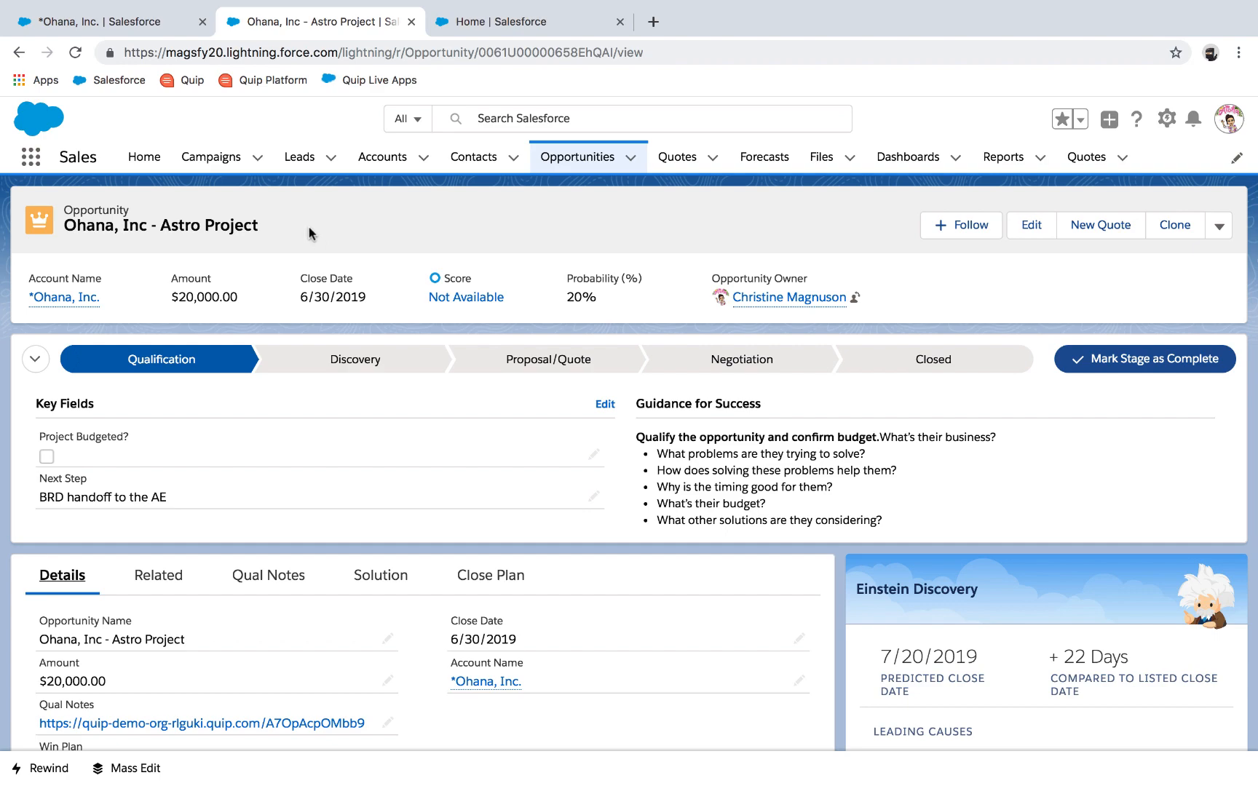
# Scroll through the Astro Project details: description, next step, probability and Einstein Discovery insights
pyautogui.scroll(-3)
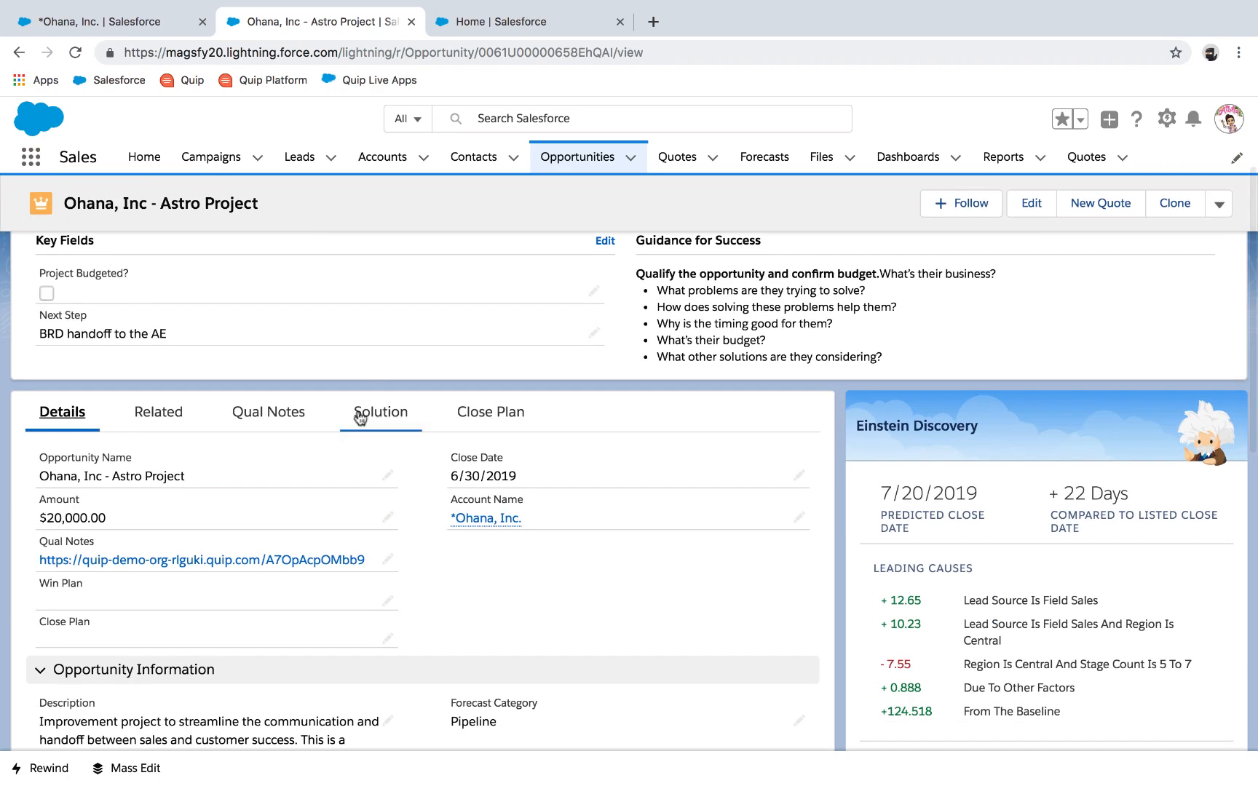
pyautogui.scroll(-3)
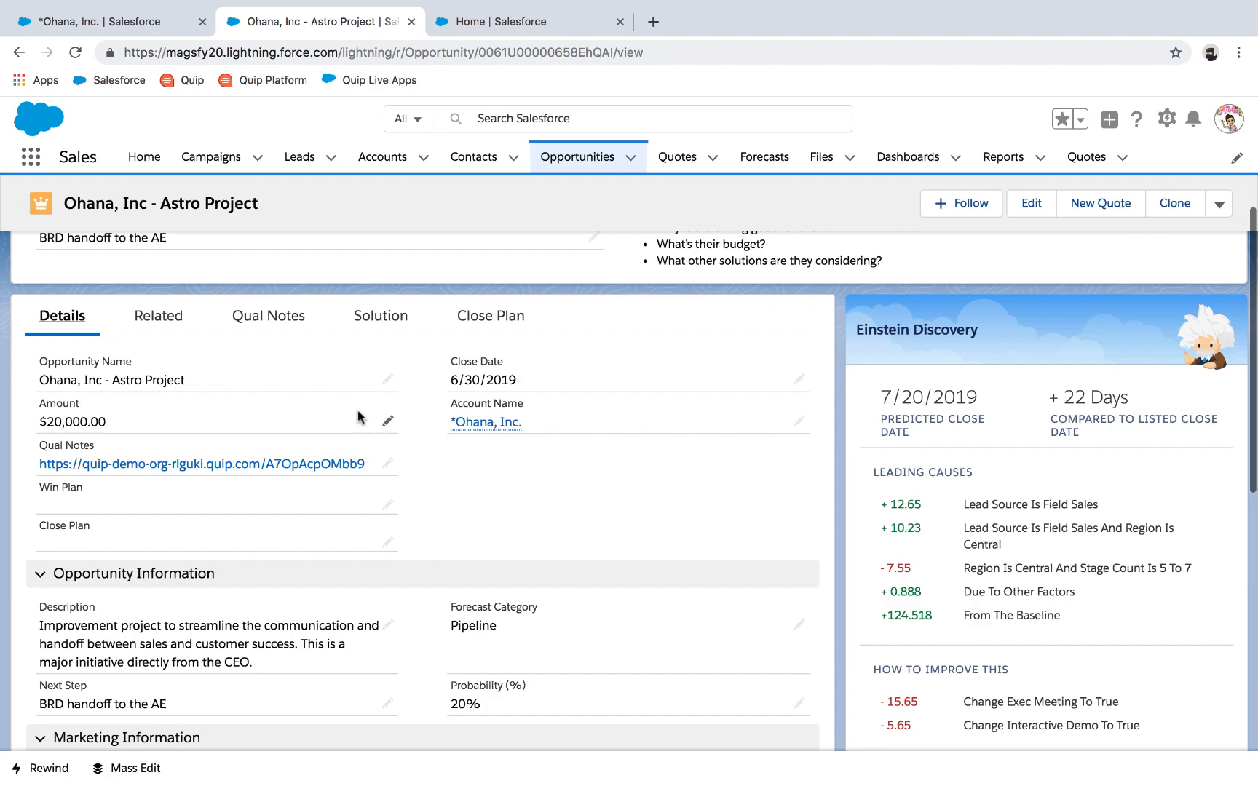
pyautogui.scroll(-3)
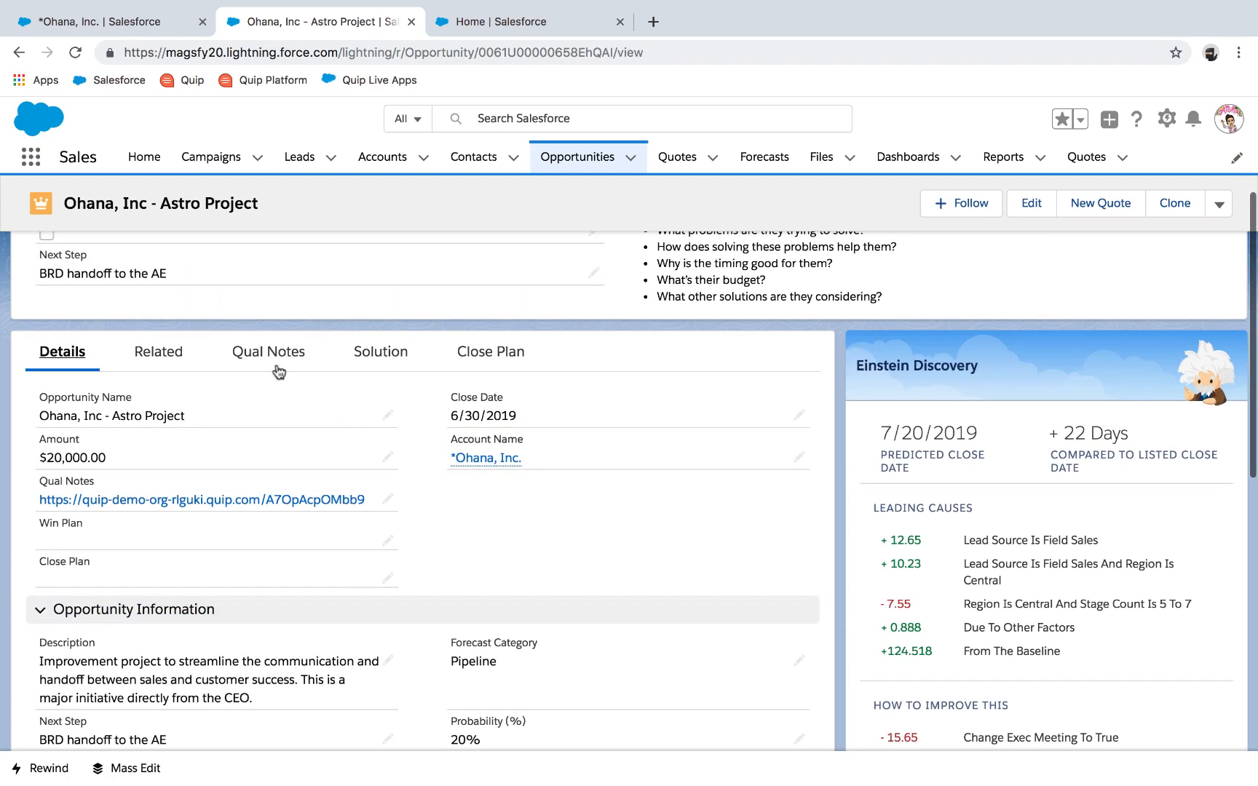
pyautogui.click(268, 352)
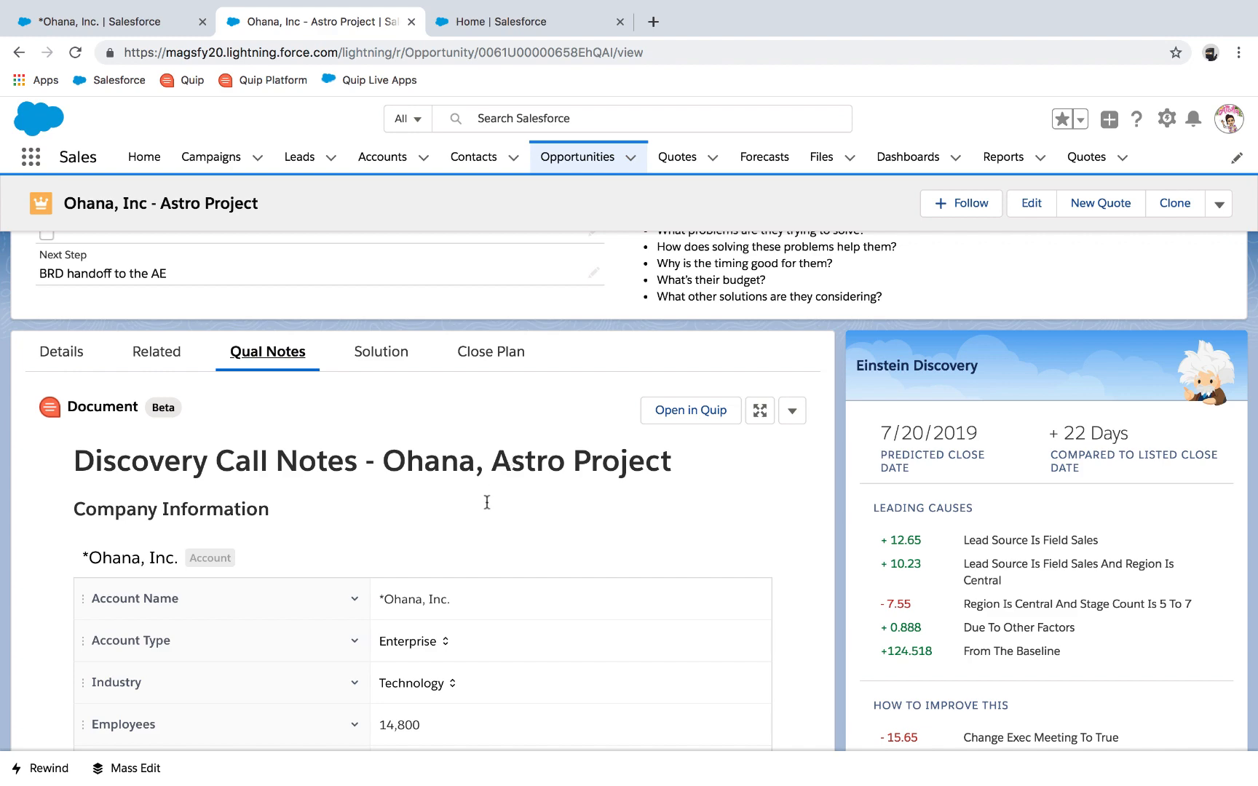
pyautogui.scroll(-3)
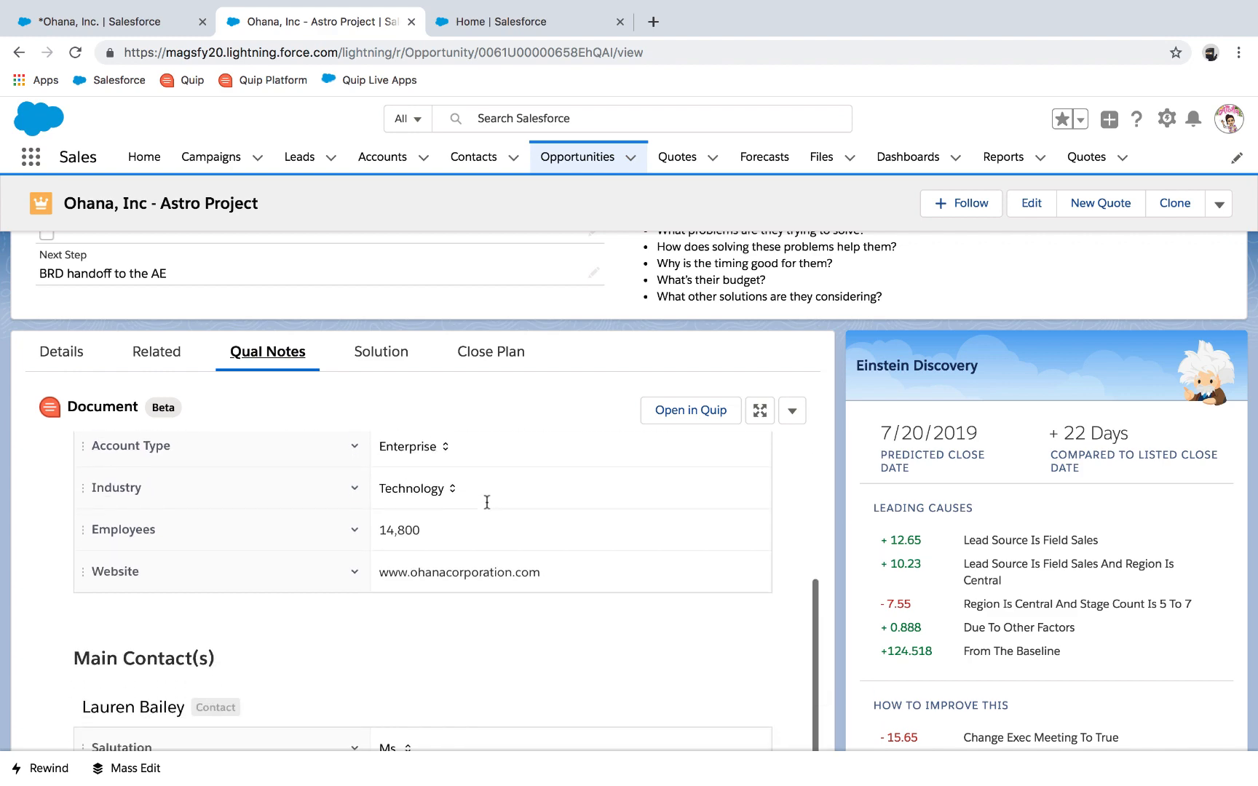
pyautogui.scroll(-3)
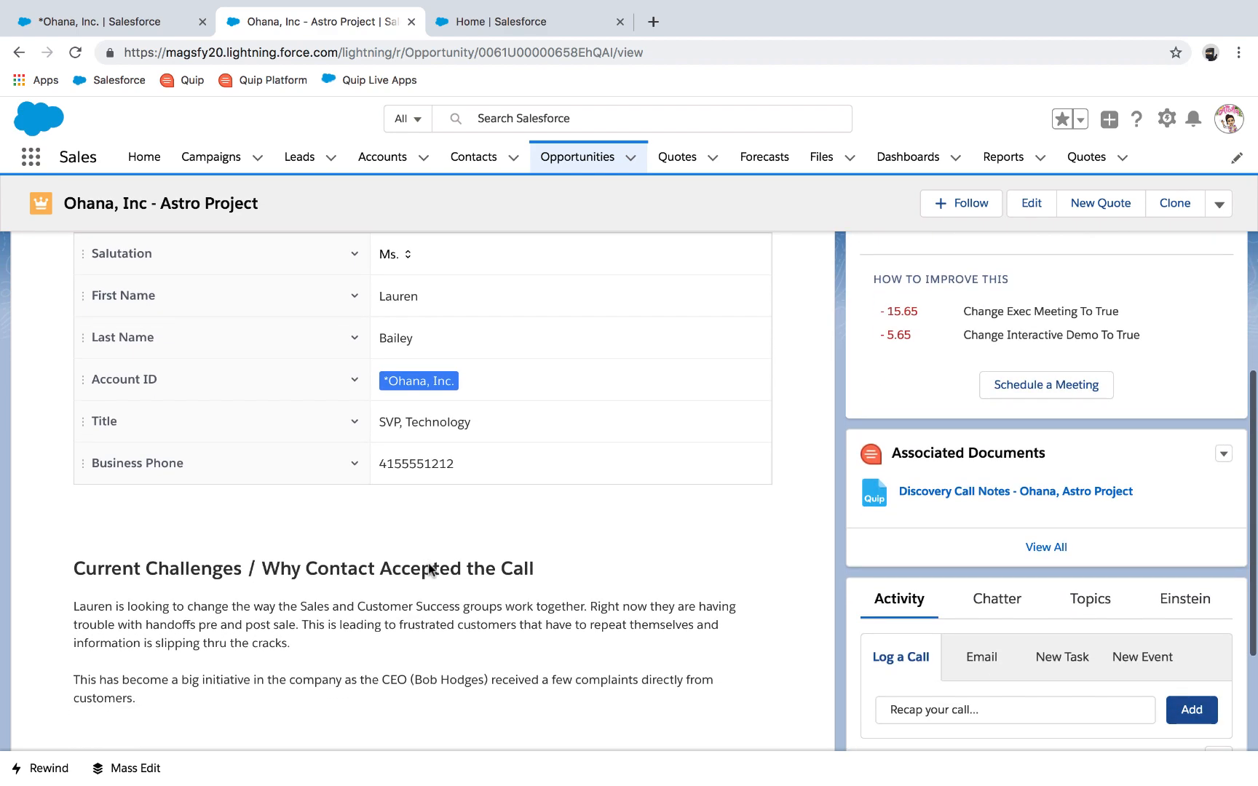
pyautogui.write('@ryan')
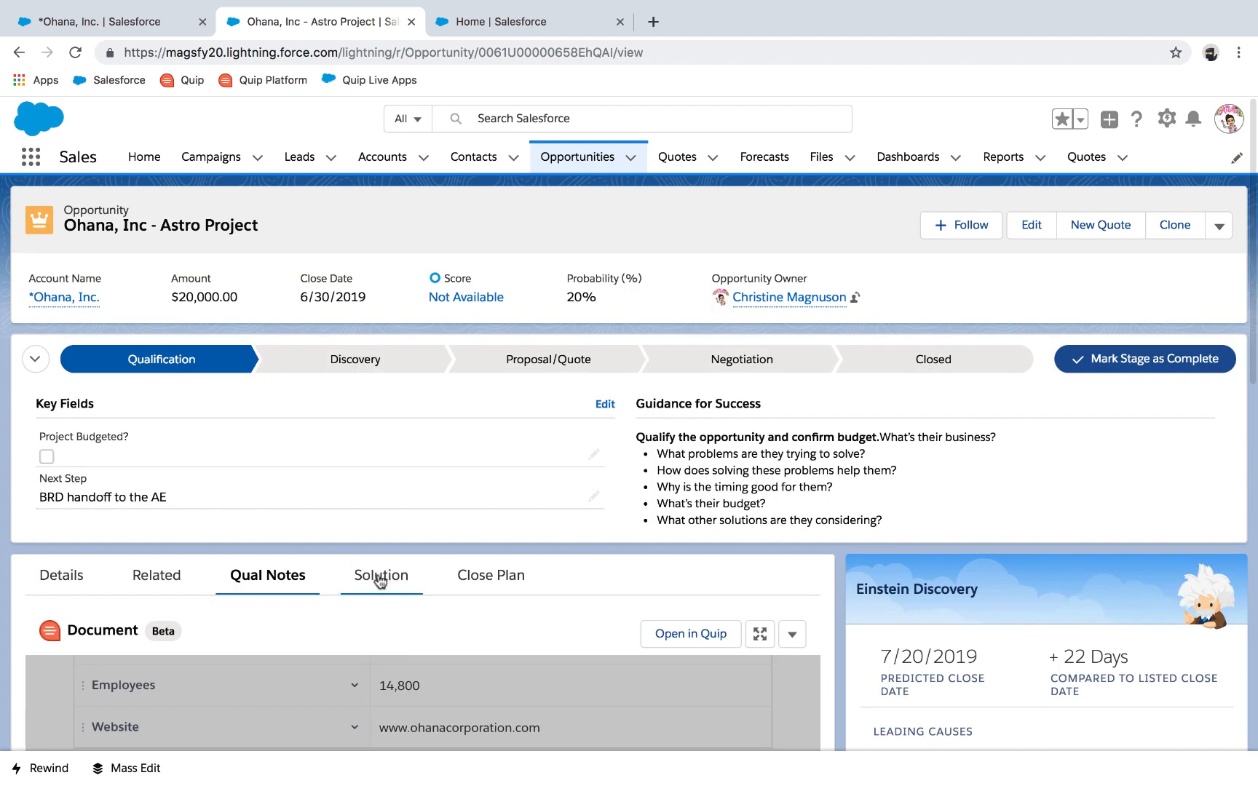
# Mark Discovery as the opportunity's current stage, bringing probability to 35%
pyautogui.click(379, 576)
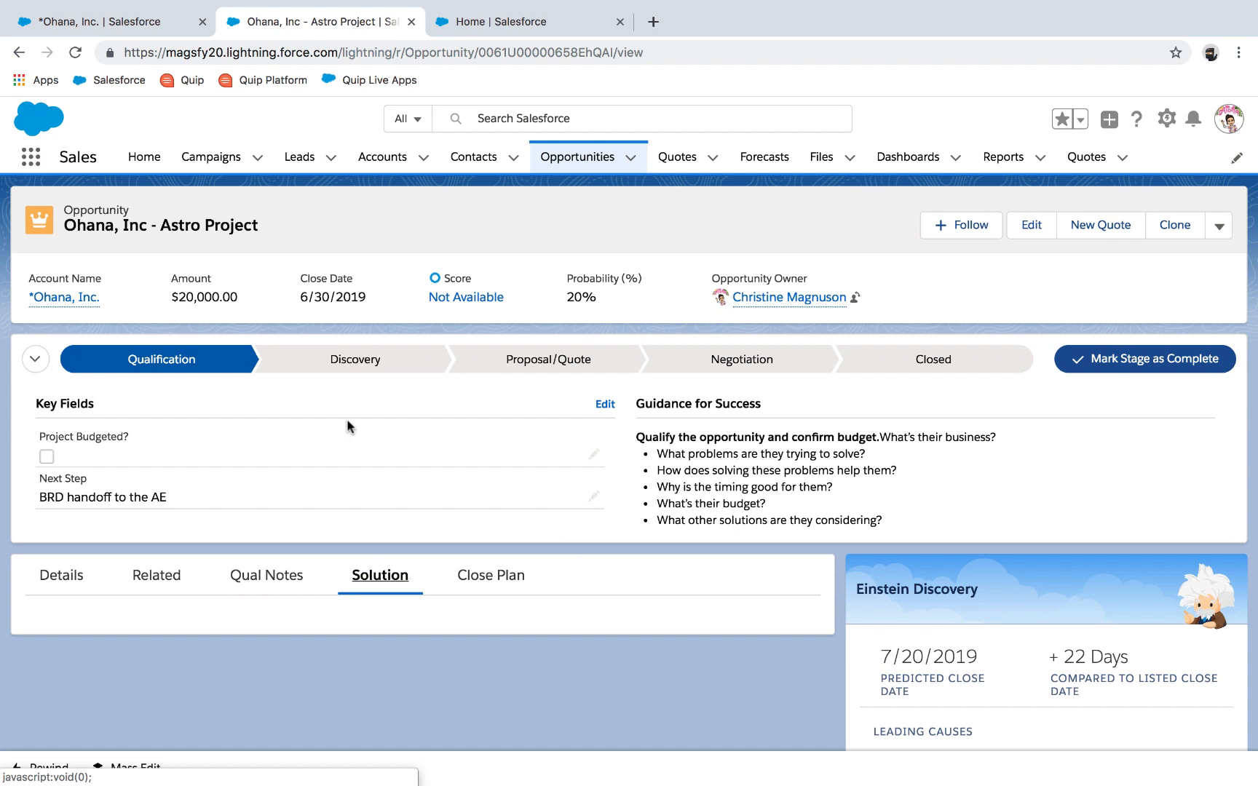
pyautogui.click(354, 359)
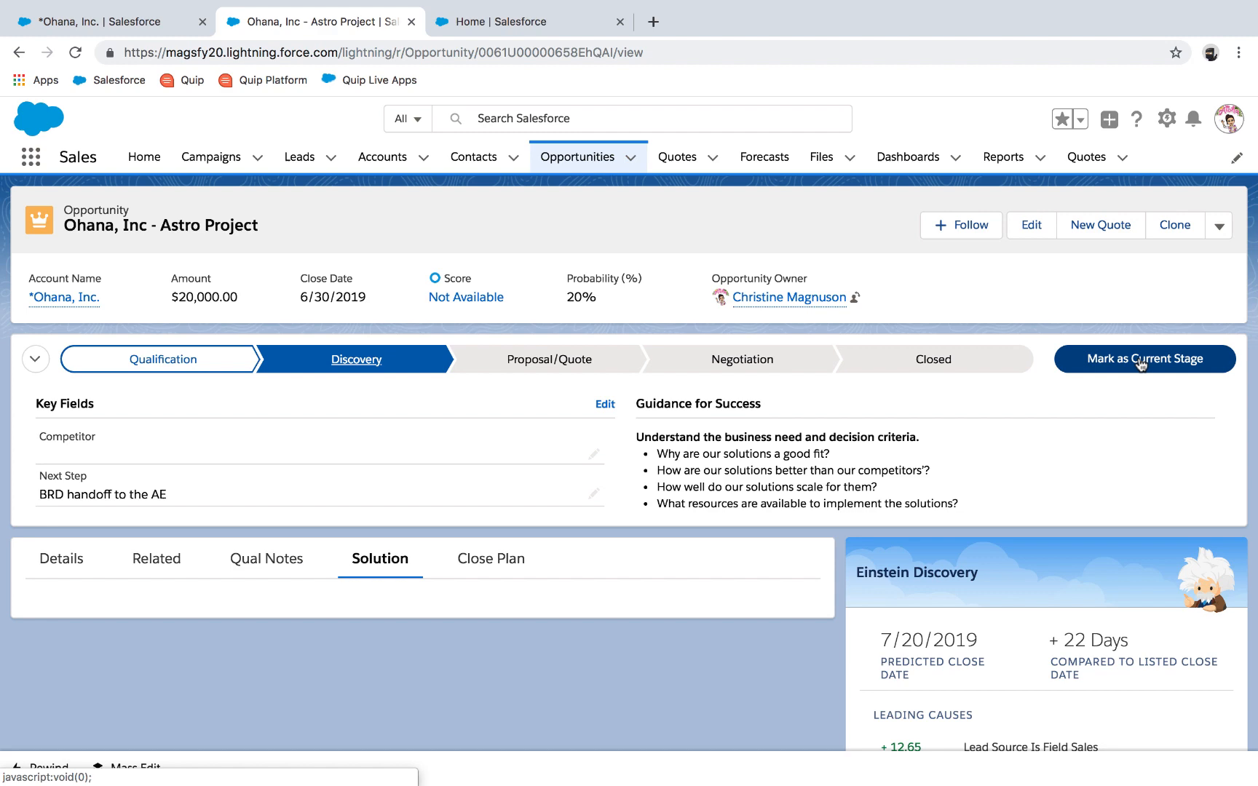
pyautogui.click(1145, 359)
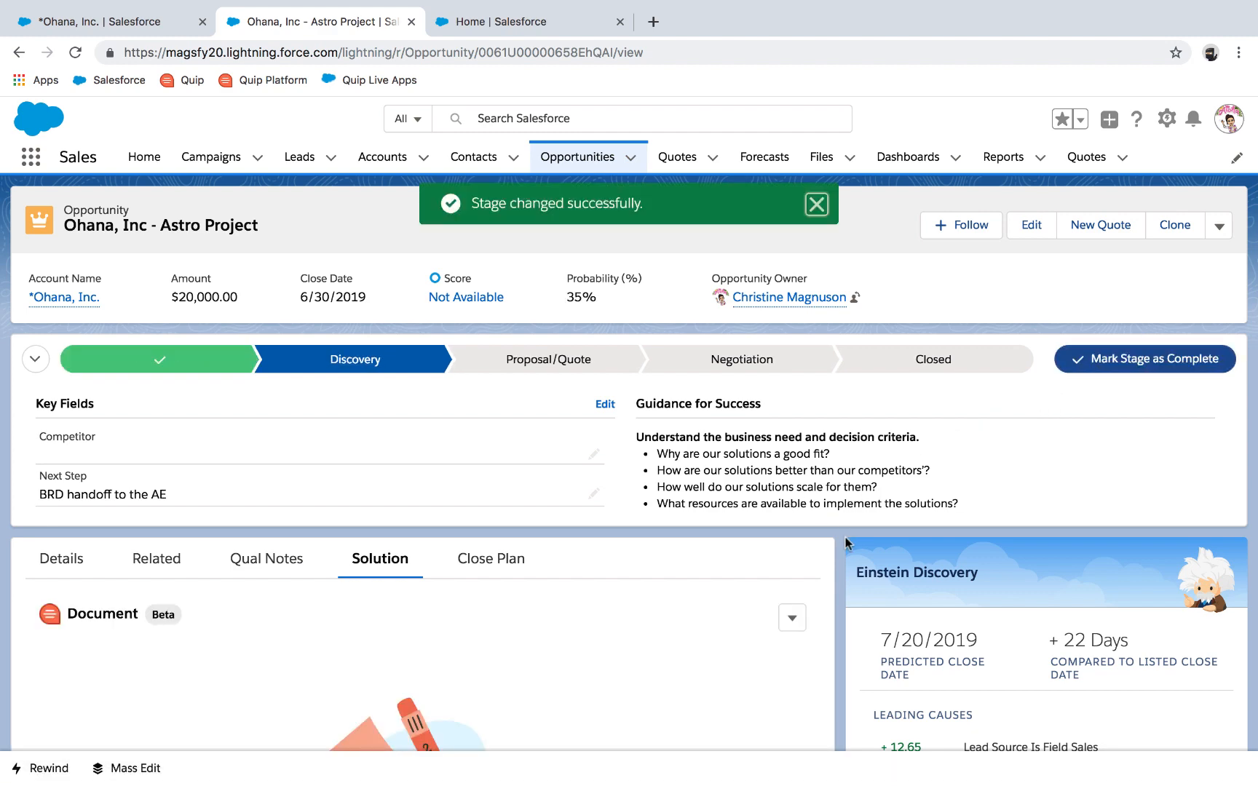
pyautogui.scroll(-3)
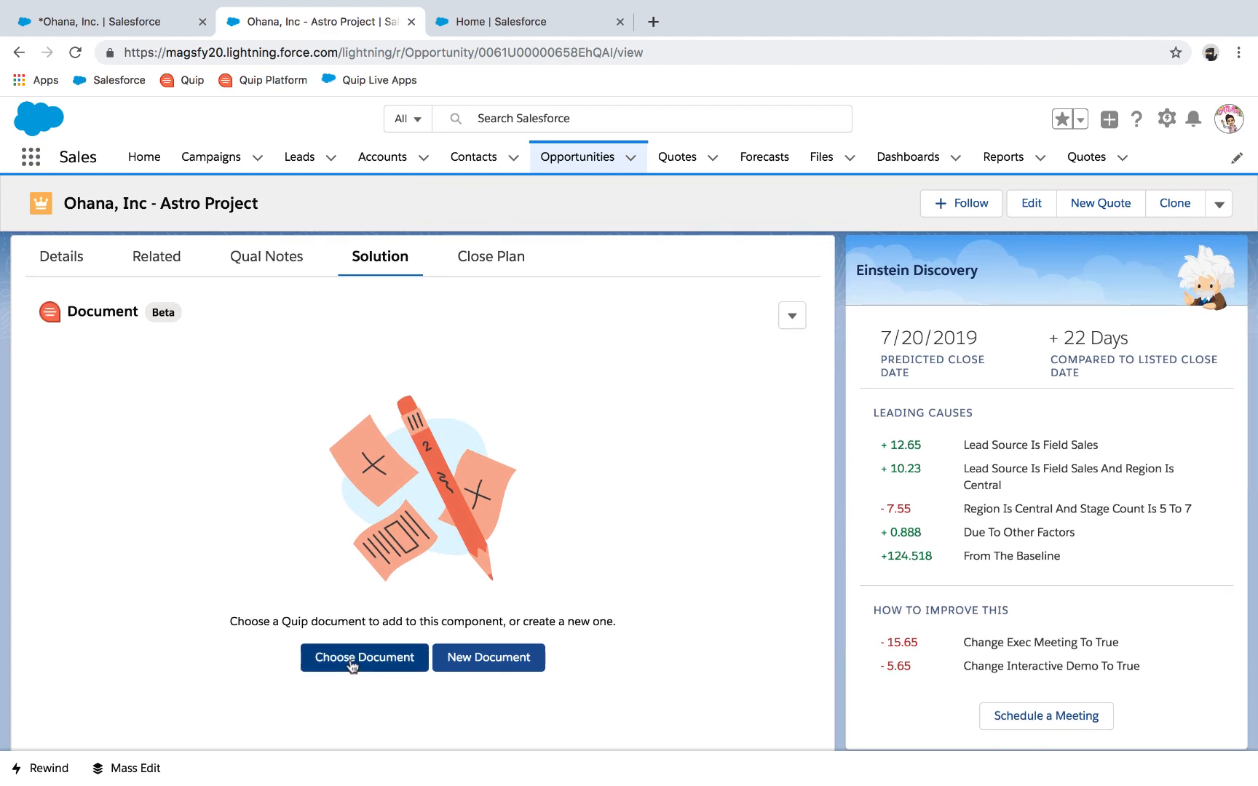
# Embed the Quip doc 'Opportunity Solution - Project Astro' and scroll to Solution Development
pyautogui.click(363, 657)
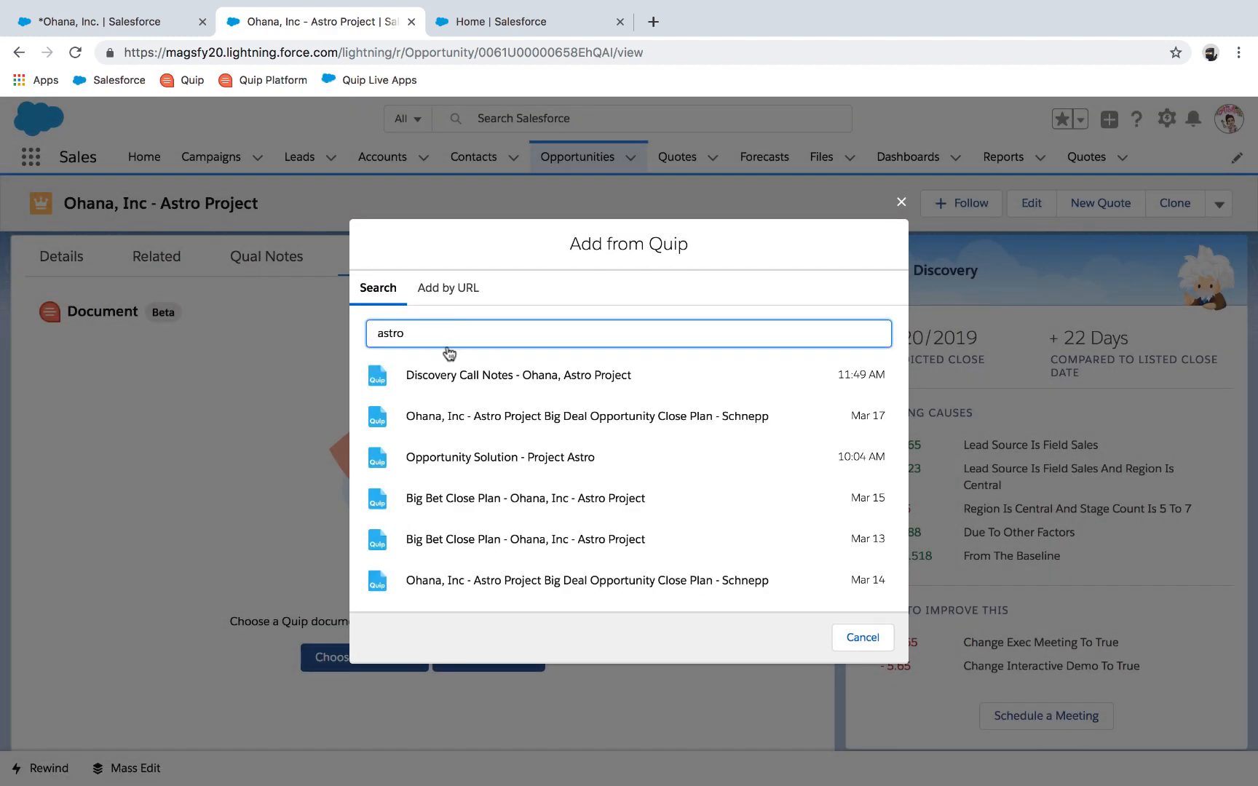
pyautogui.click(501, 457)
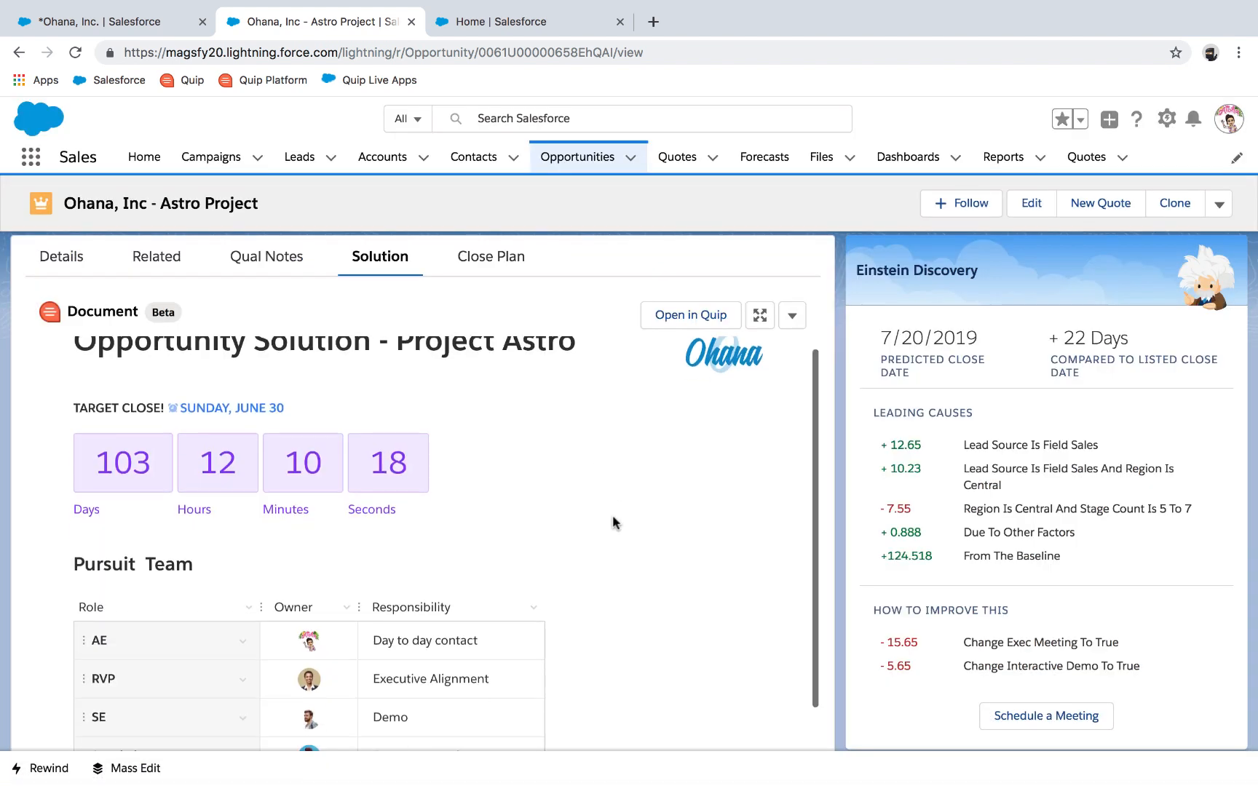
pyautogui.scroll(-3)
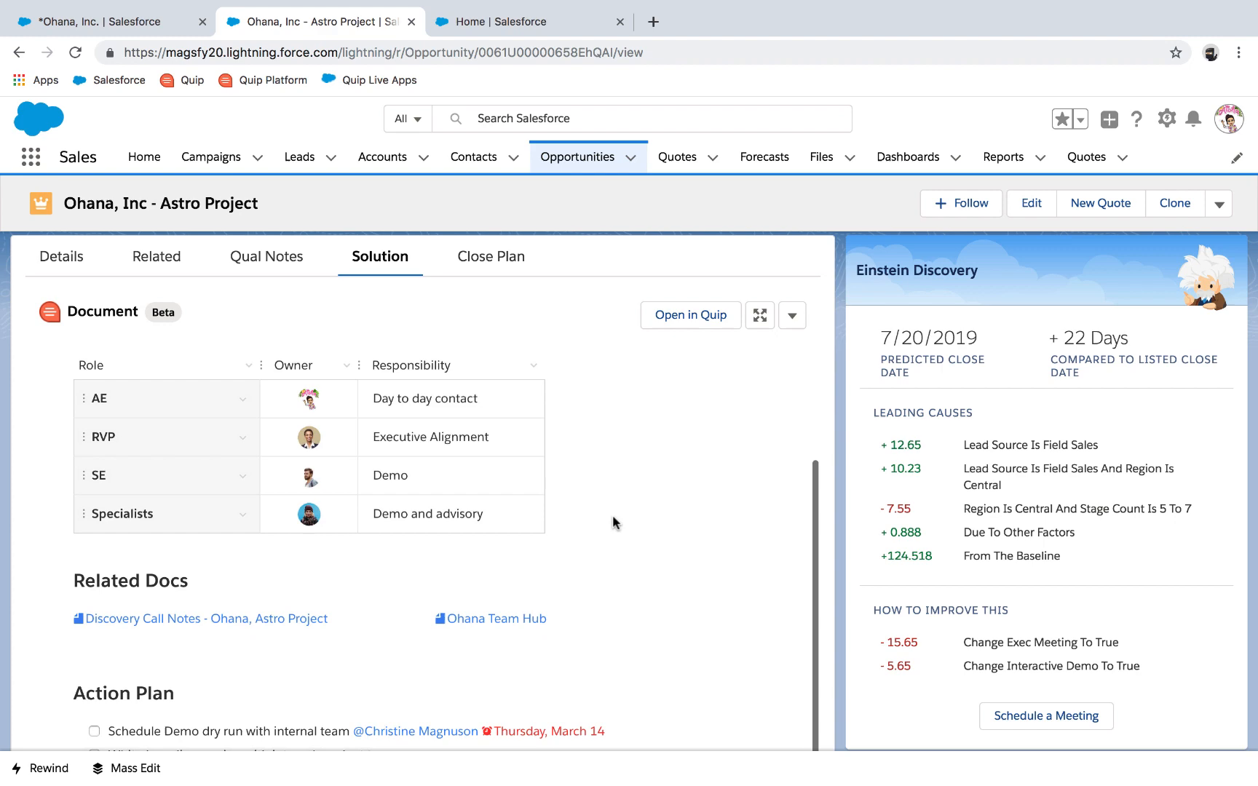
pyautogui.scroll(-3)
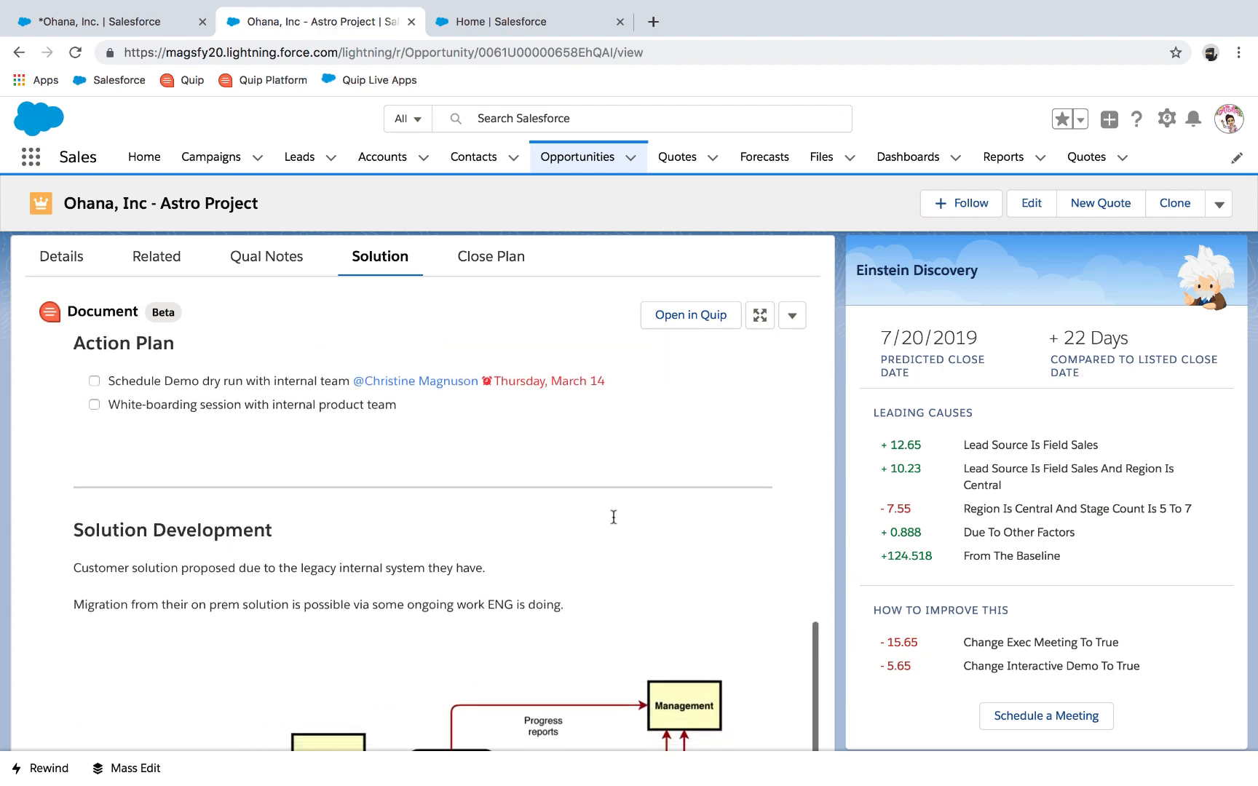
pyautogui.scroll(-3)
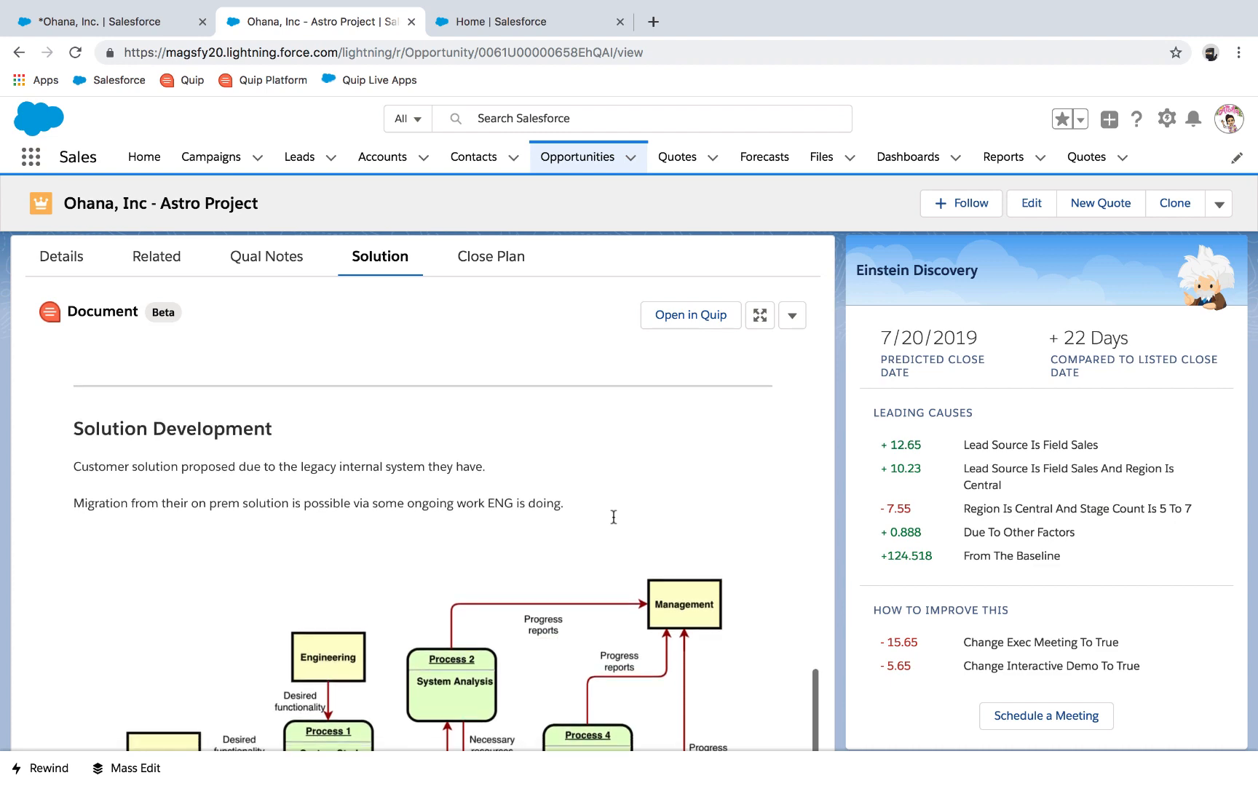
pyautogui.click(760, 315)
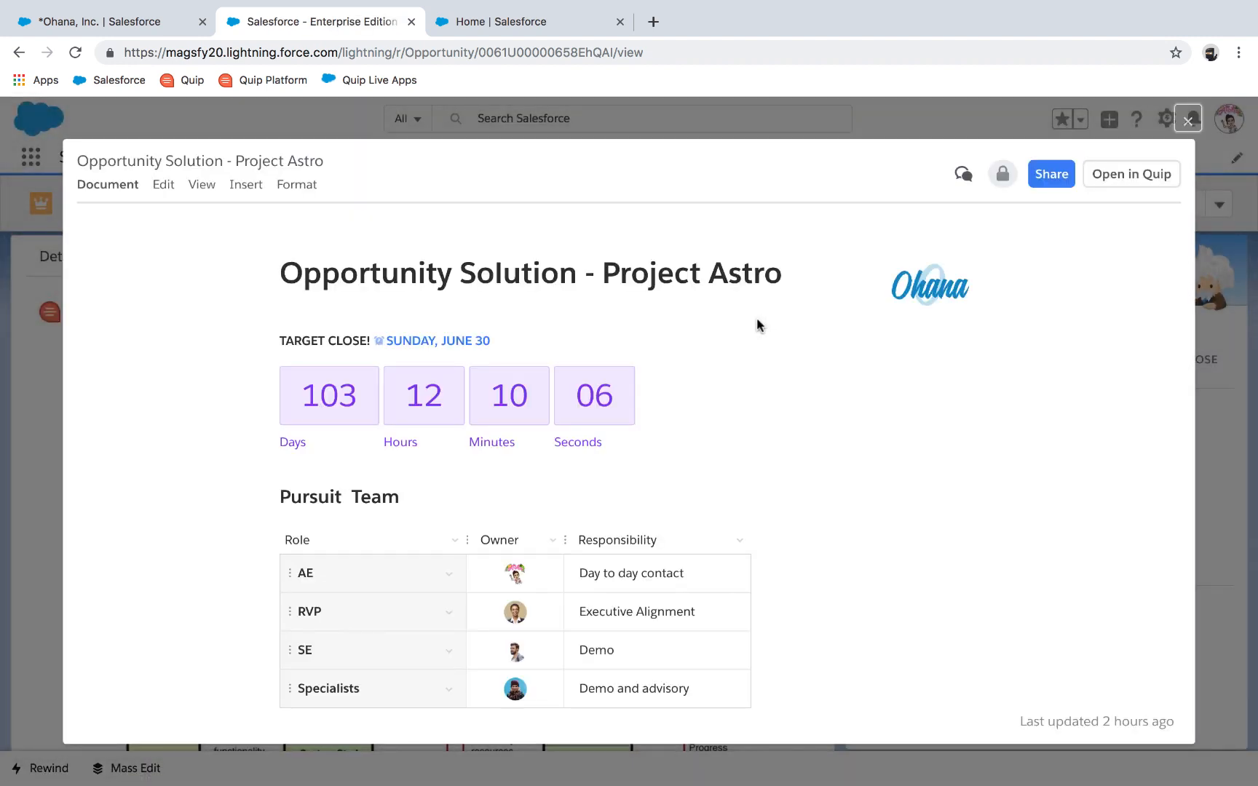
pyautogui.click(1051, 174)
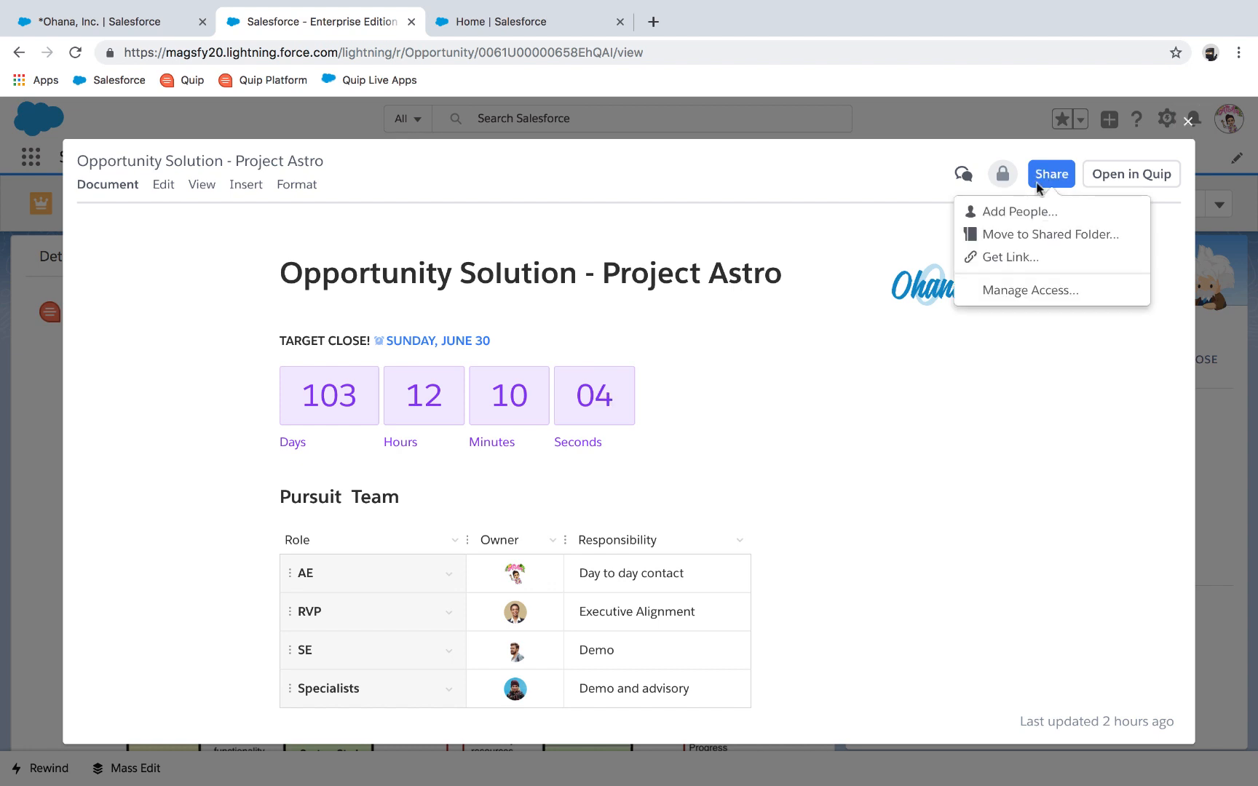
pyautogui.click(1021, 212)
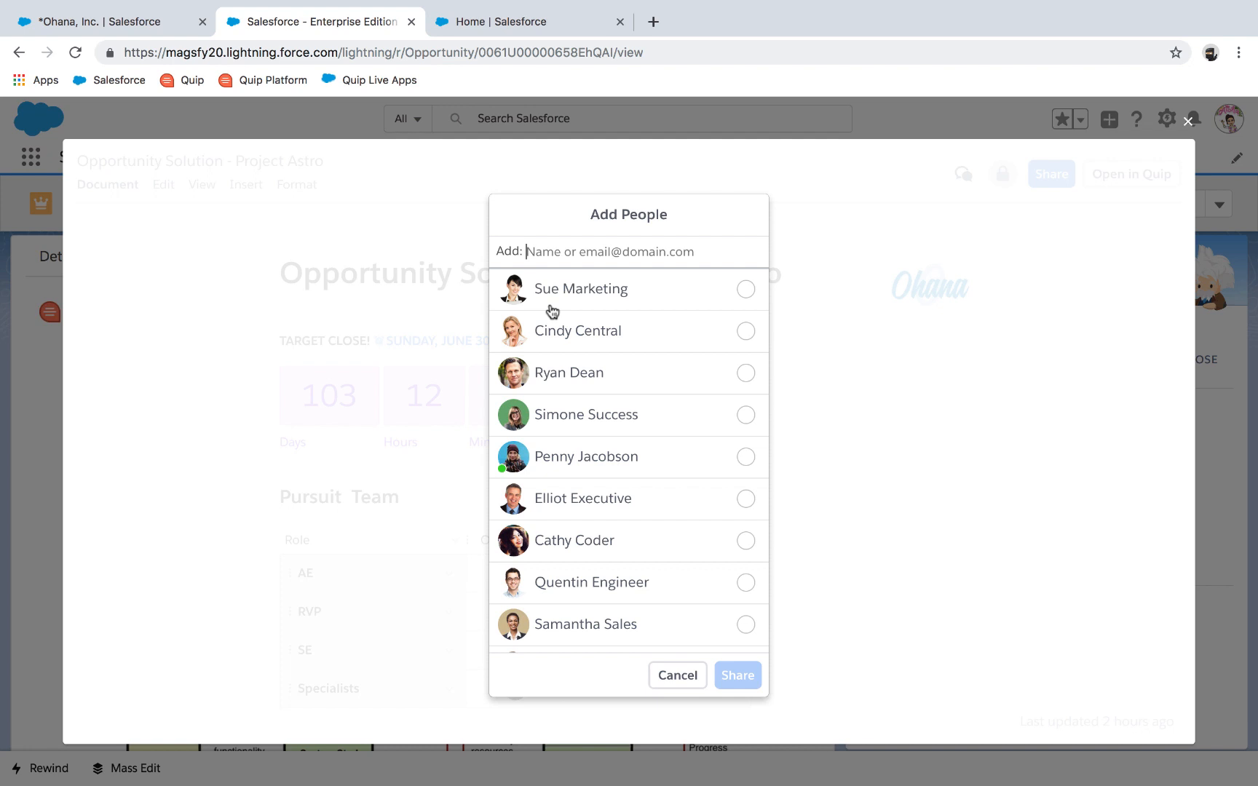
pyautogui.click(745, 457)
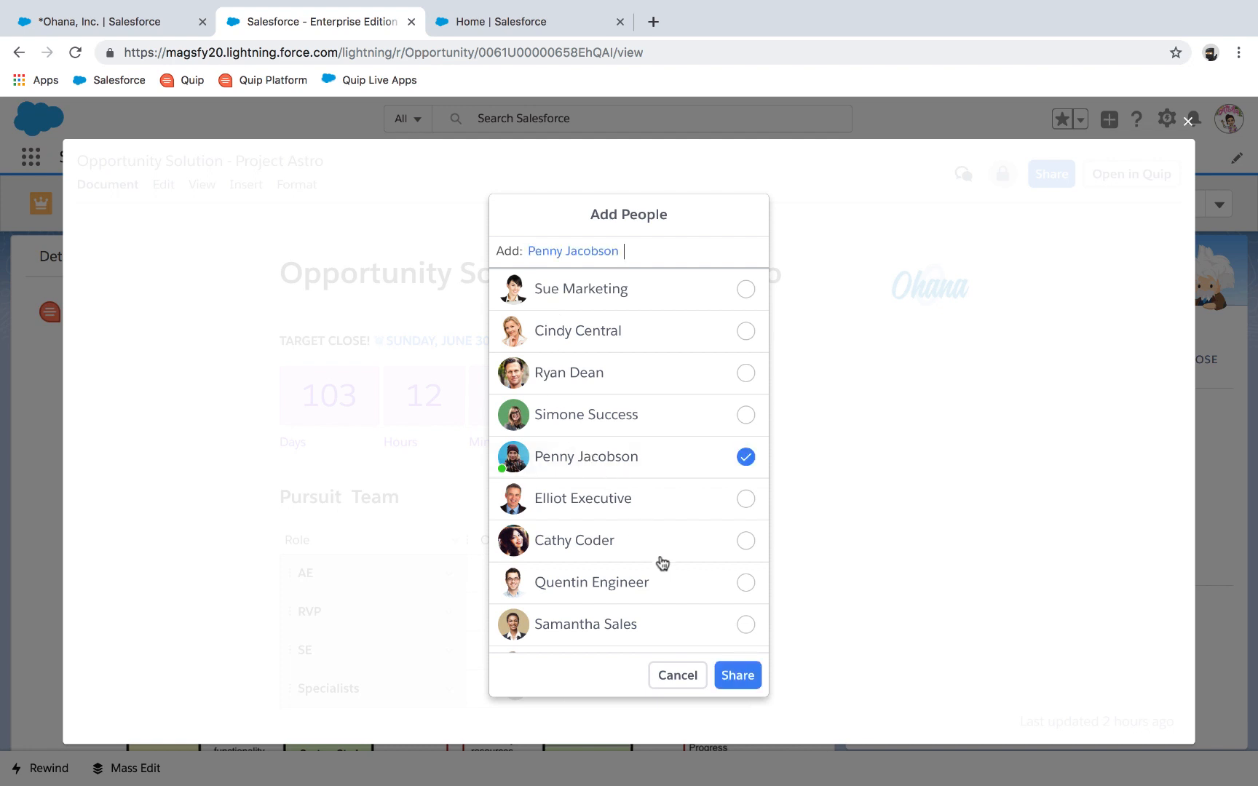
pyautogui.click(736, 675)
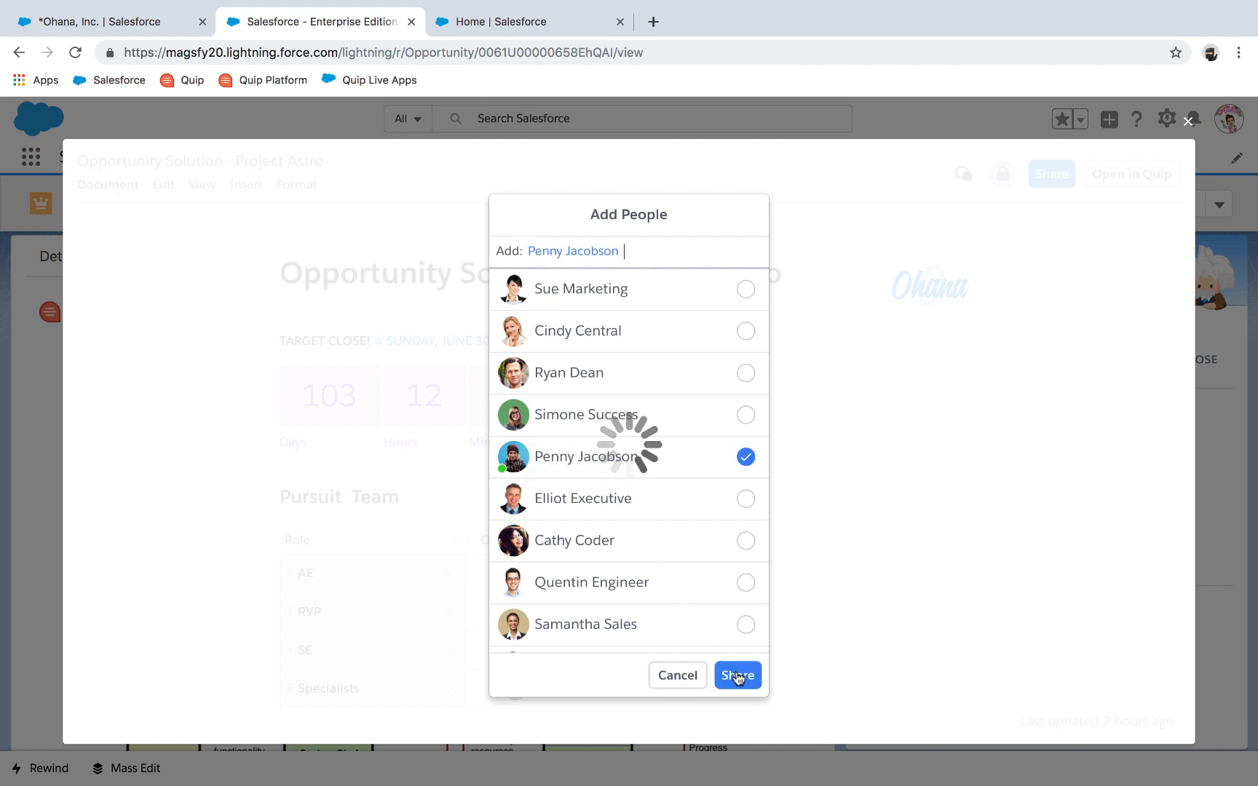
pyautogui.click(735, 675)
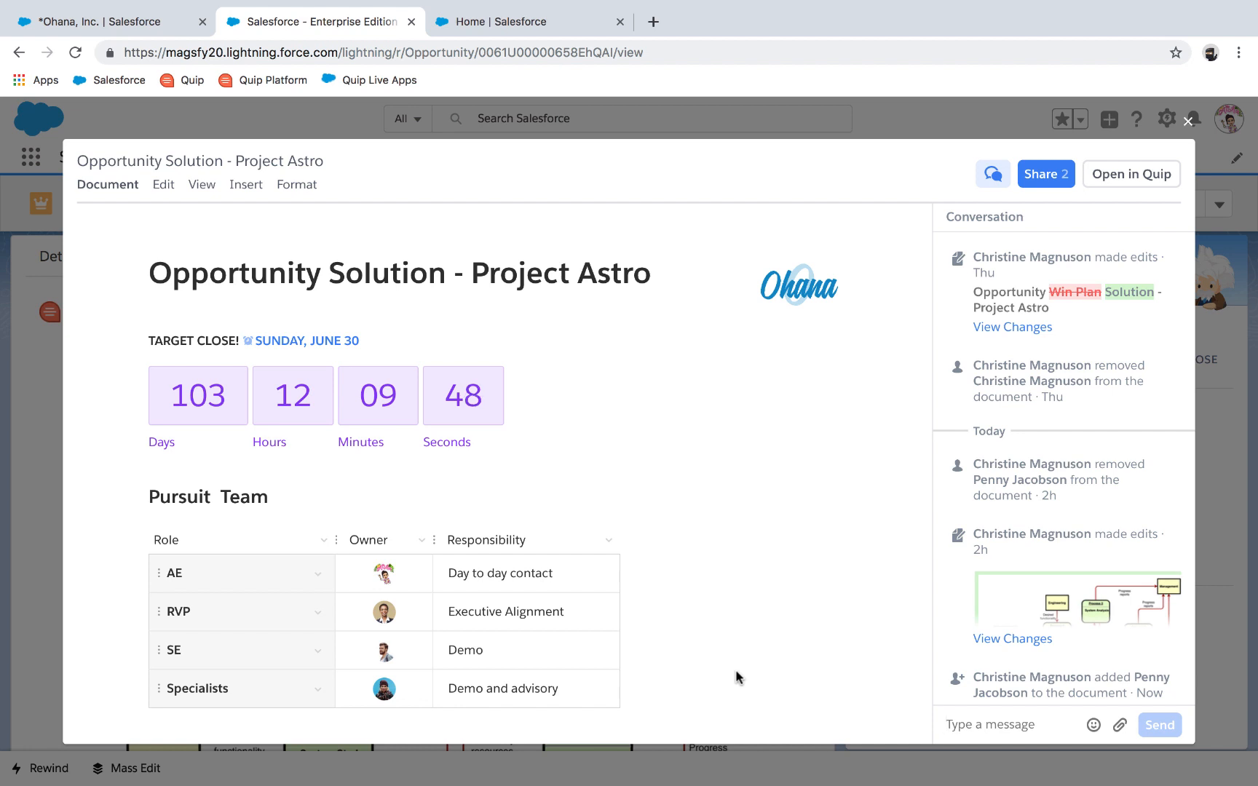
pyautogui.scroll(-3)
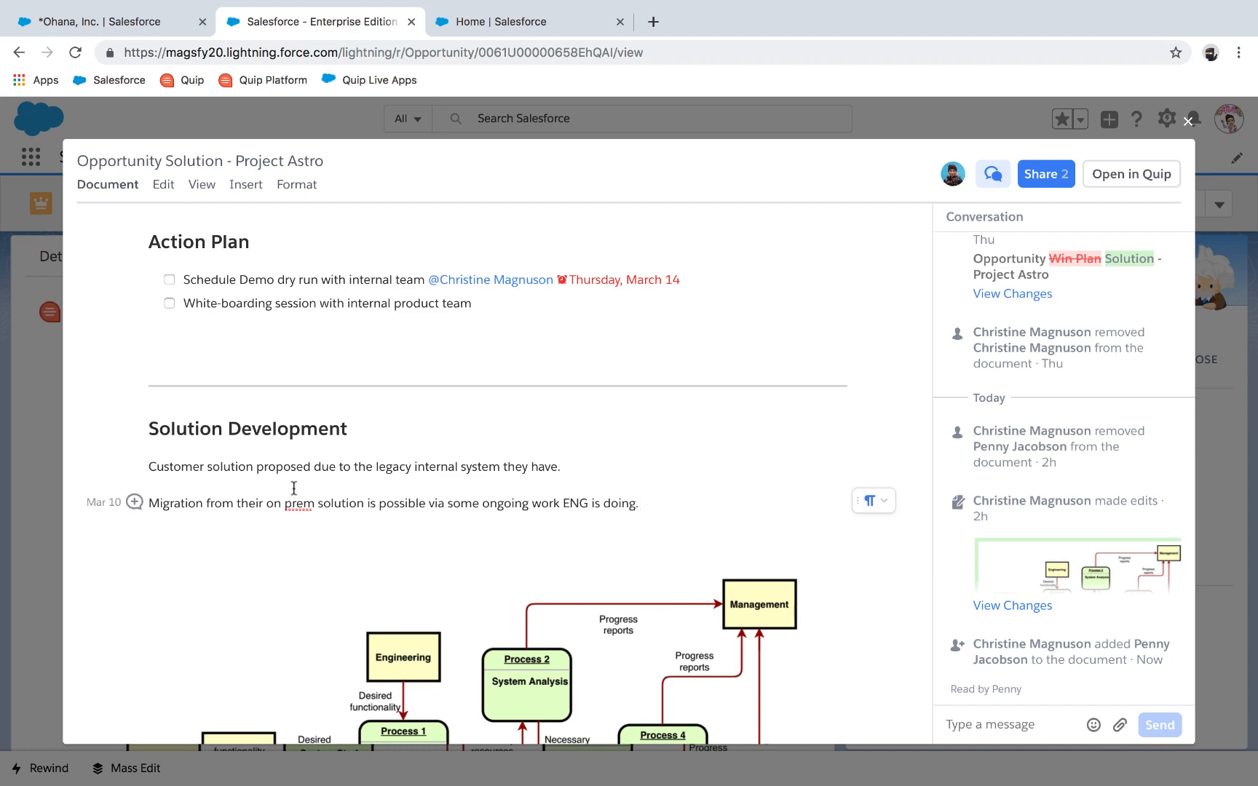
pyautogui.click(135, 501)
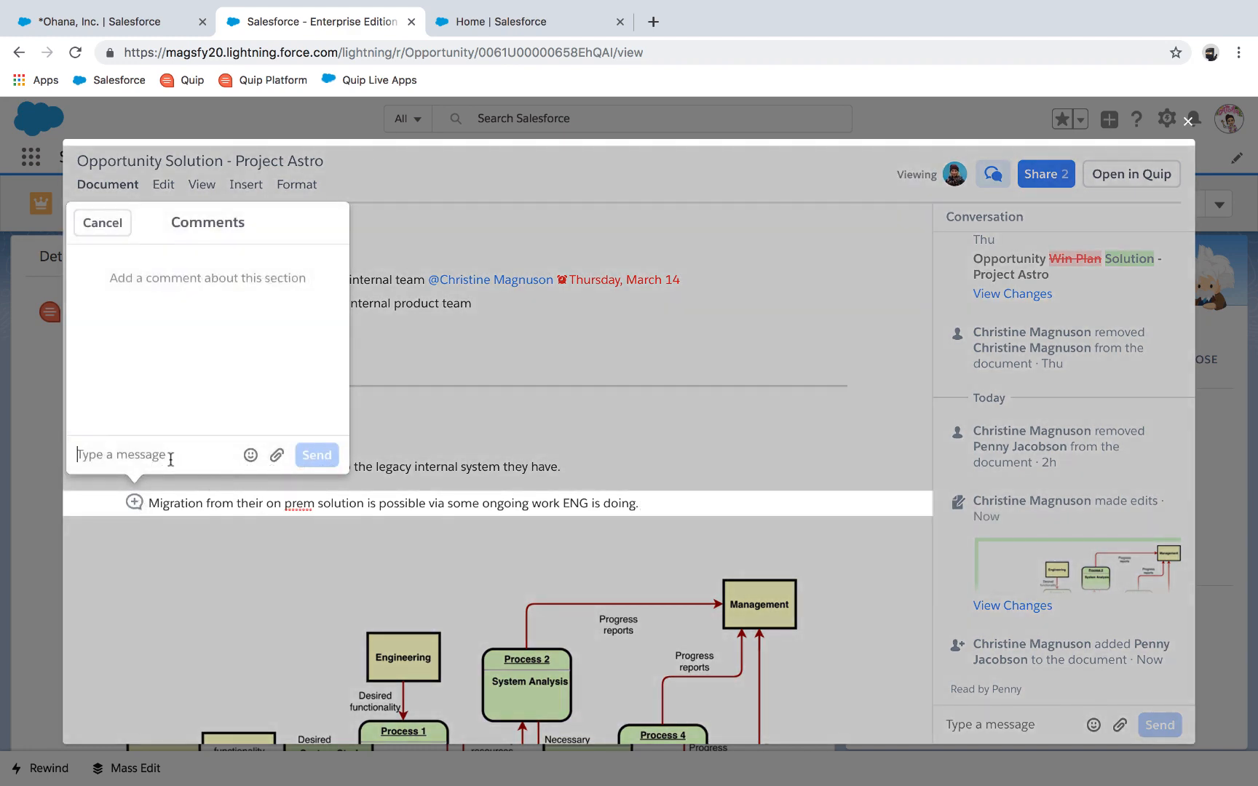
pyautogui.write('@pen')
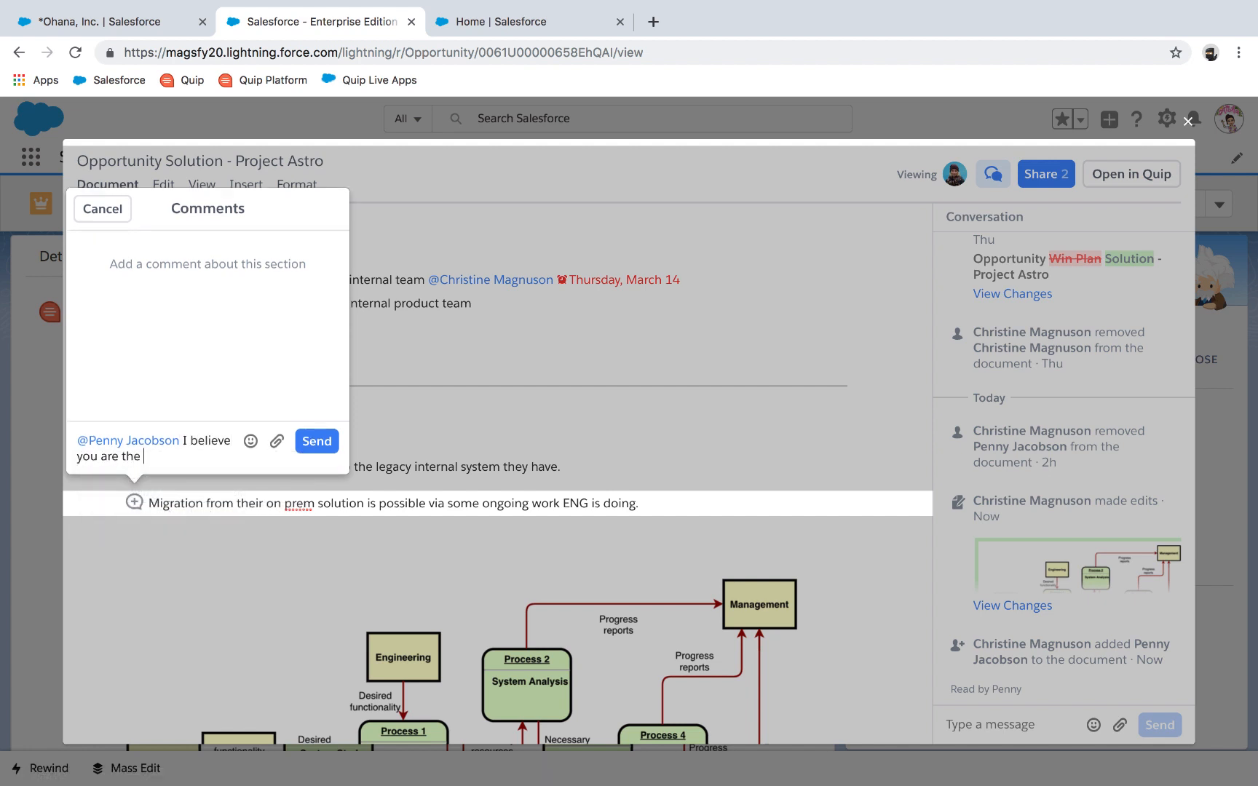
pyautogui.write('Product')
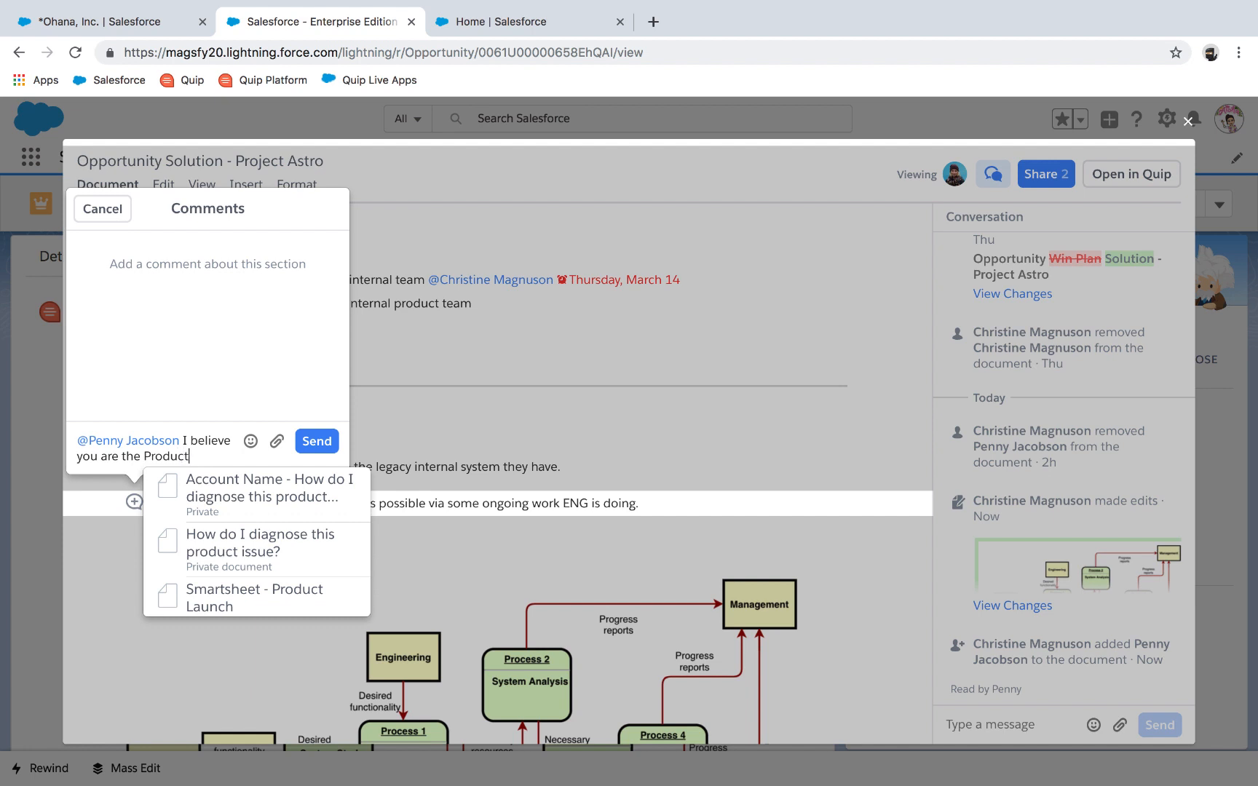
pyautogui.click(316, 441)
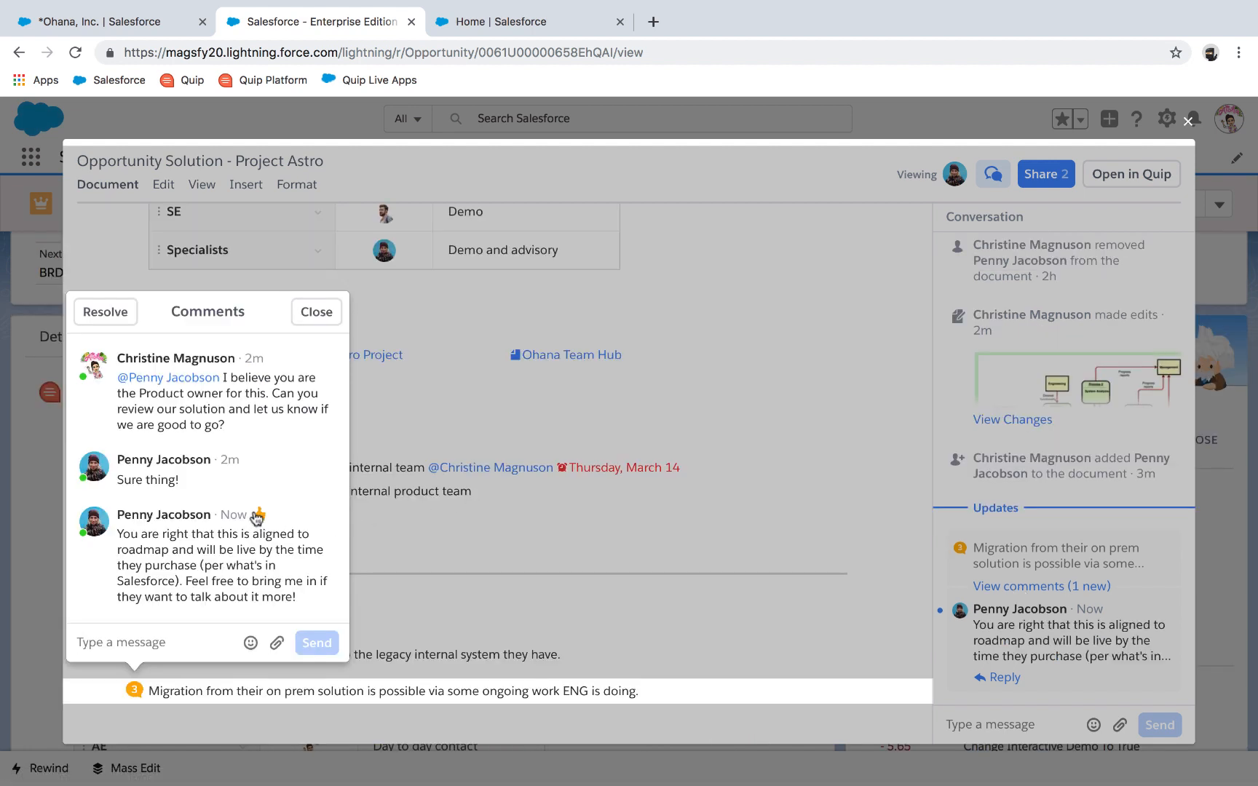
# Reply 'Awesome!' to Penny's roadmap-alignment answer
pyautogui.write('A')
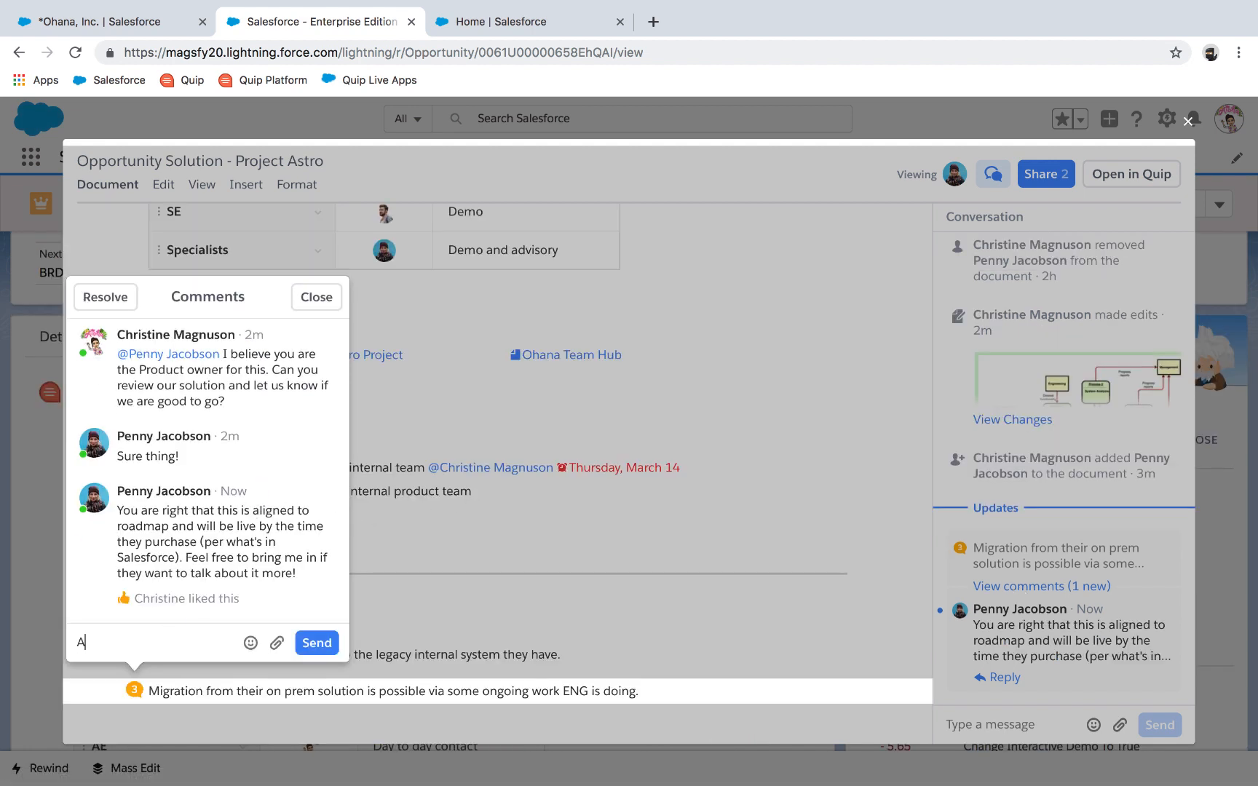
pyautogui.write('wesome!')
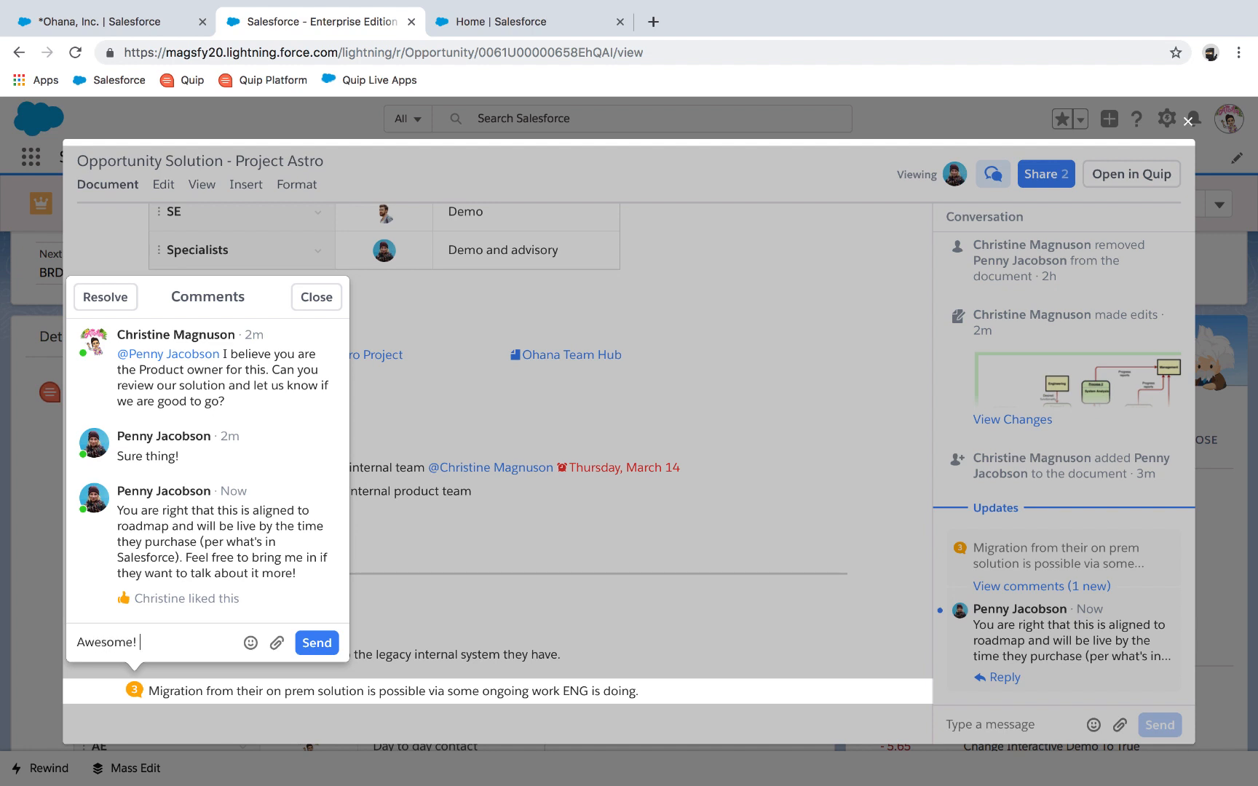
pyautogui.click(316, 644)
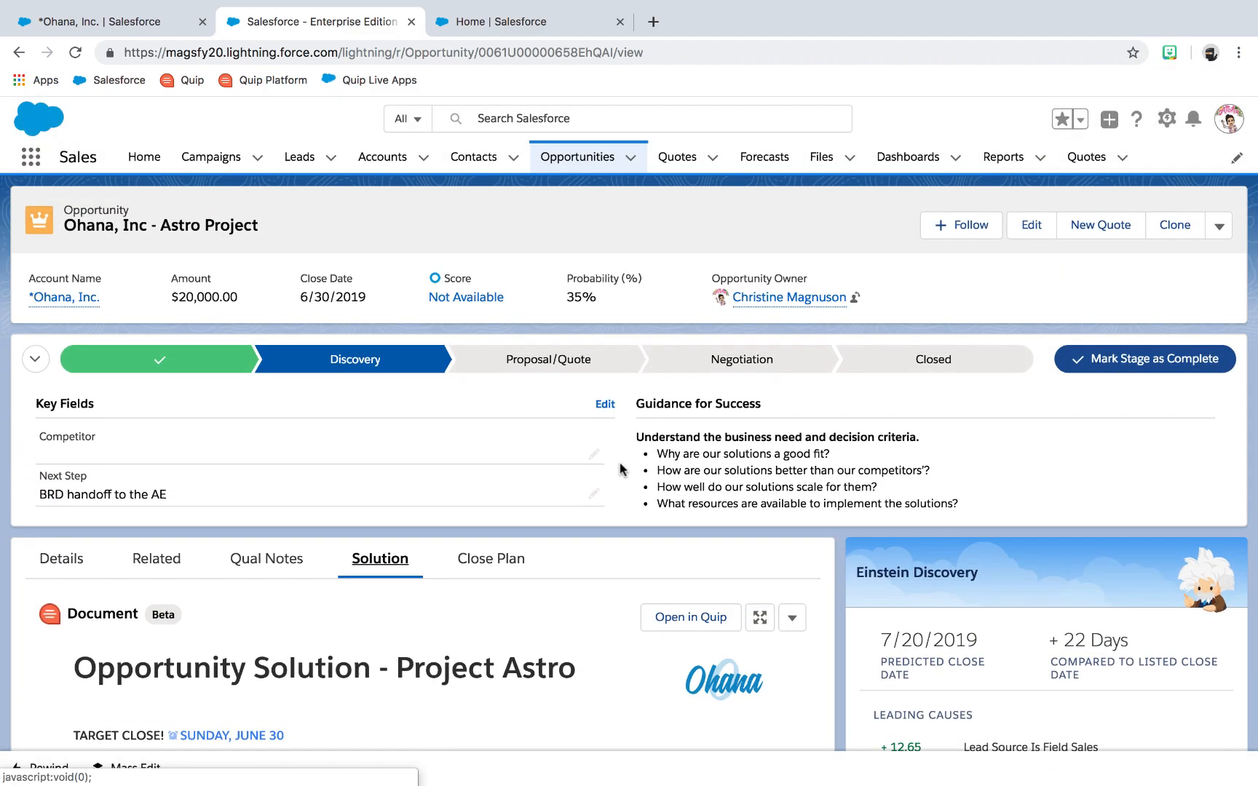
# Edit the opportunity's Amount to $500,000 and save
pyautogui.click(1031, 225)
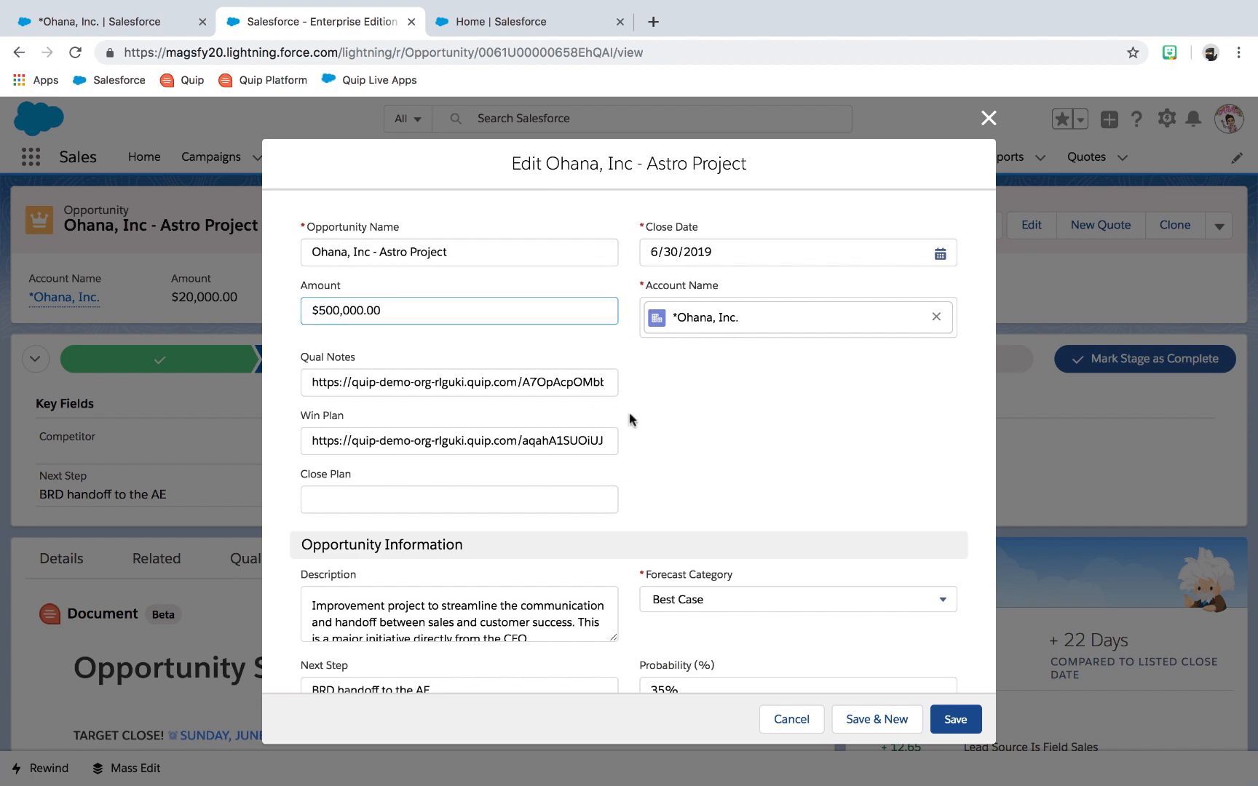
pyautogui.click(954, 719)
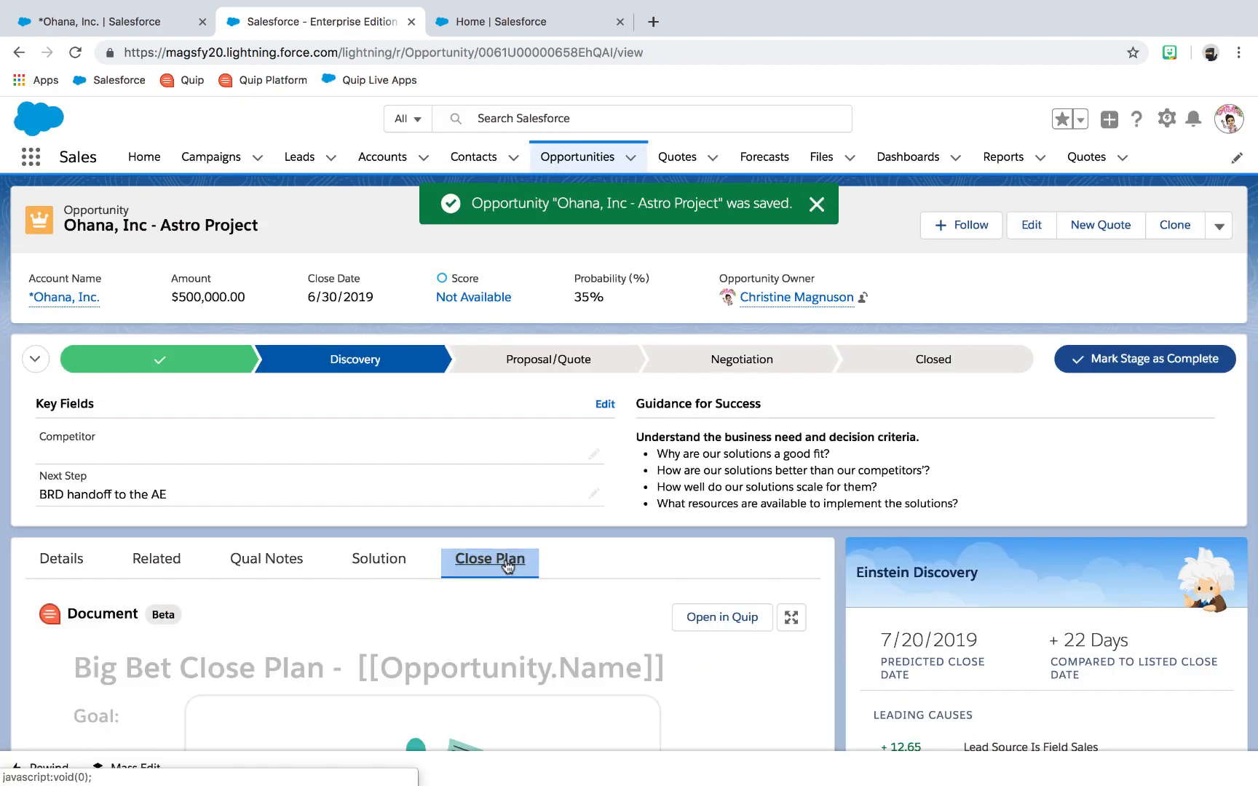
pyautogui.scroll(-3)
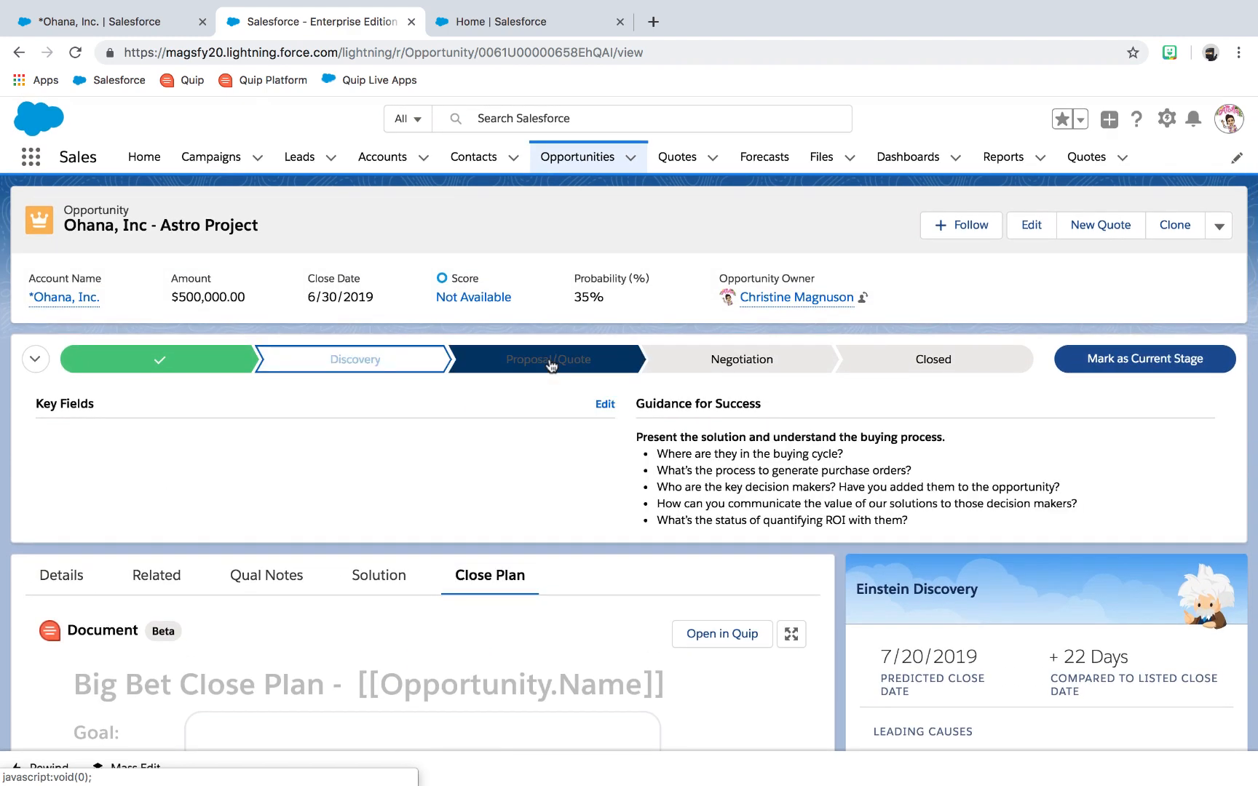
# Try marking Proposal/Quote as current stage, hitting the 'Please add a Close Plan' error
pyautogui.click(546, 359)
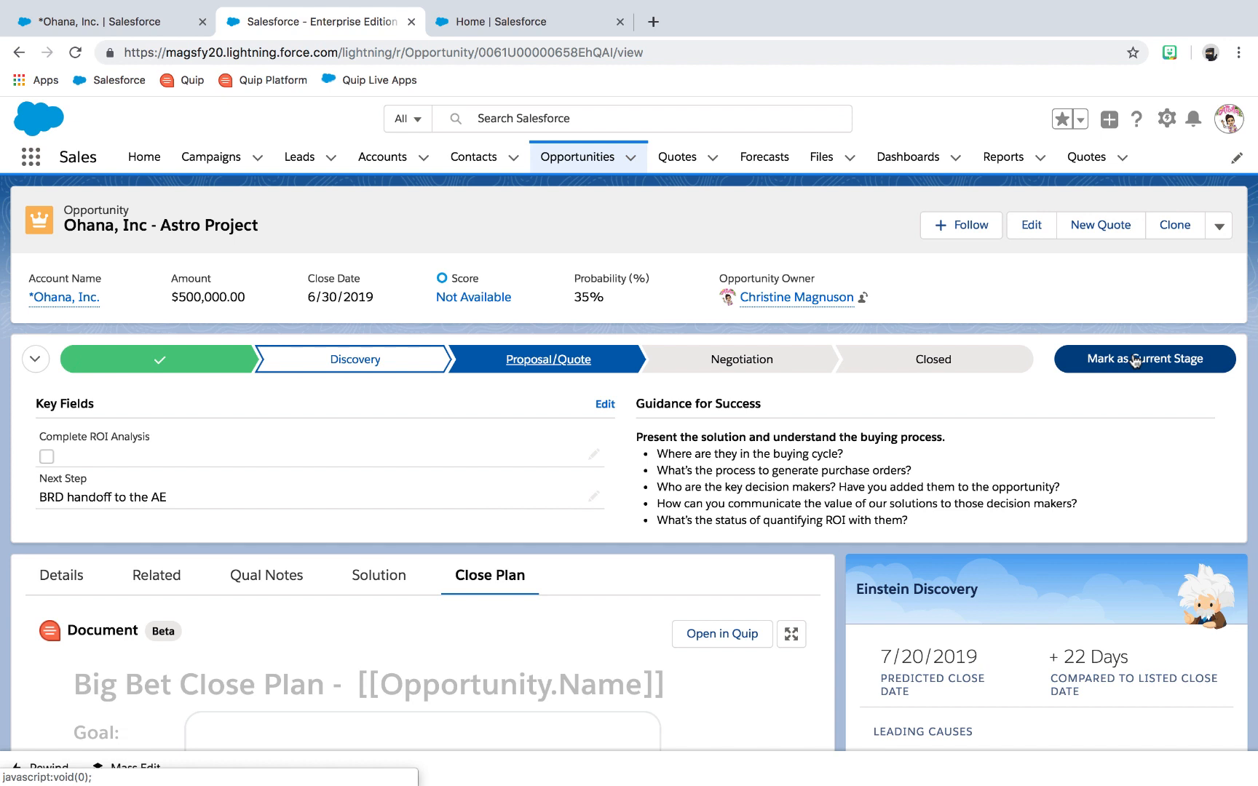
pyautogui.click(1143, 359)
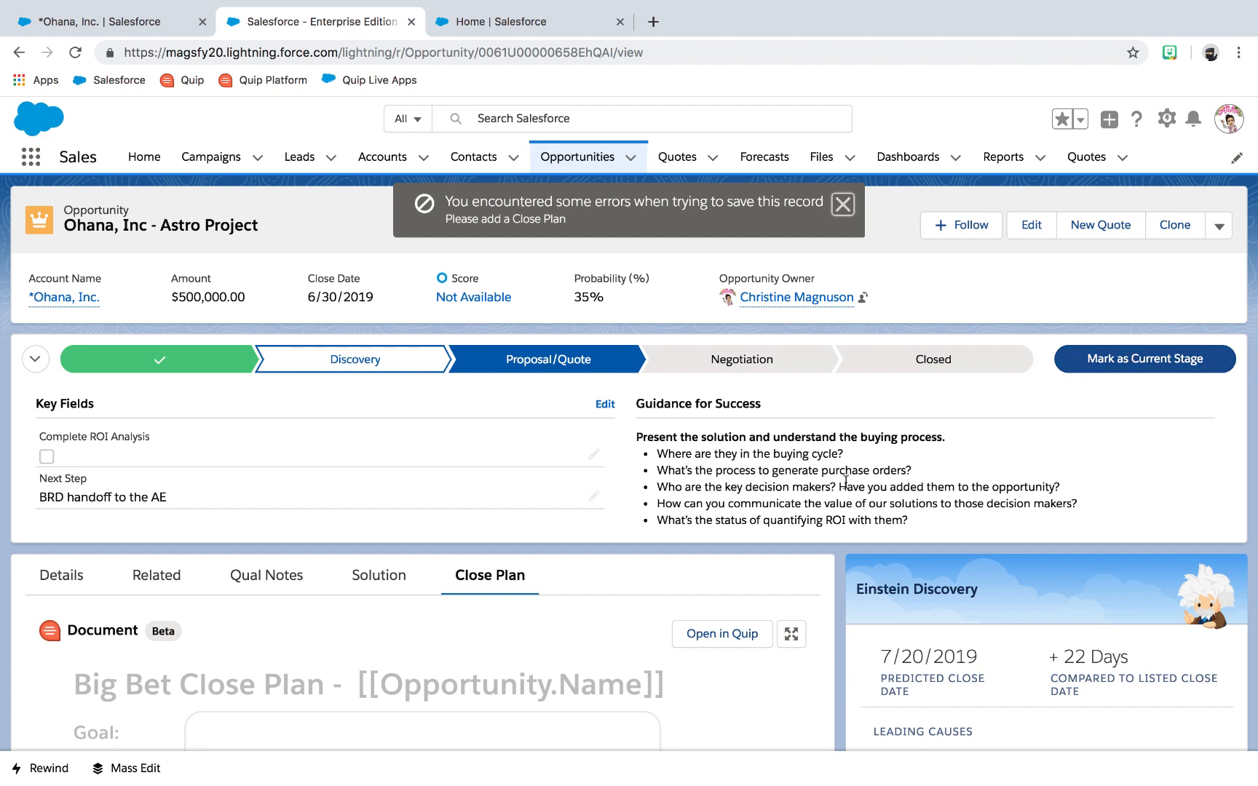
pyautogui.scroll(-3)
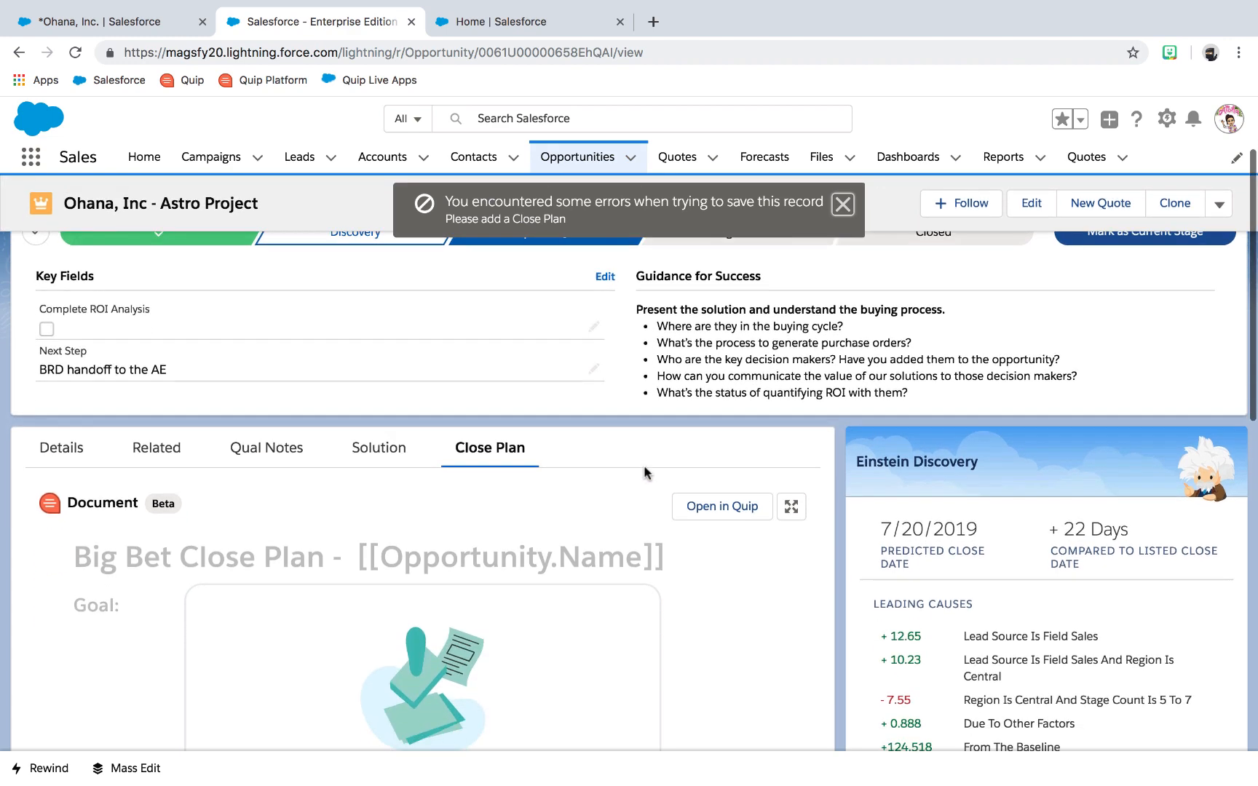
pyautogui.scroll(-3)
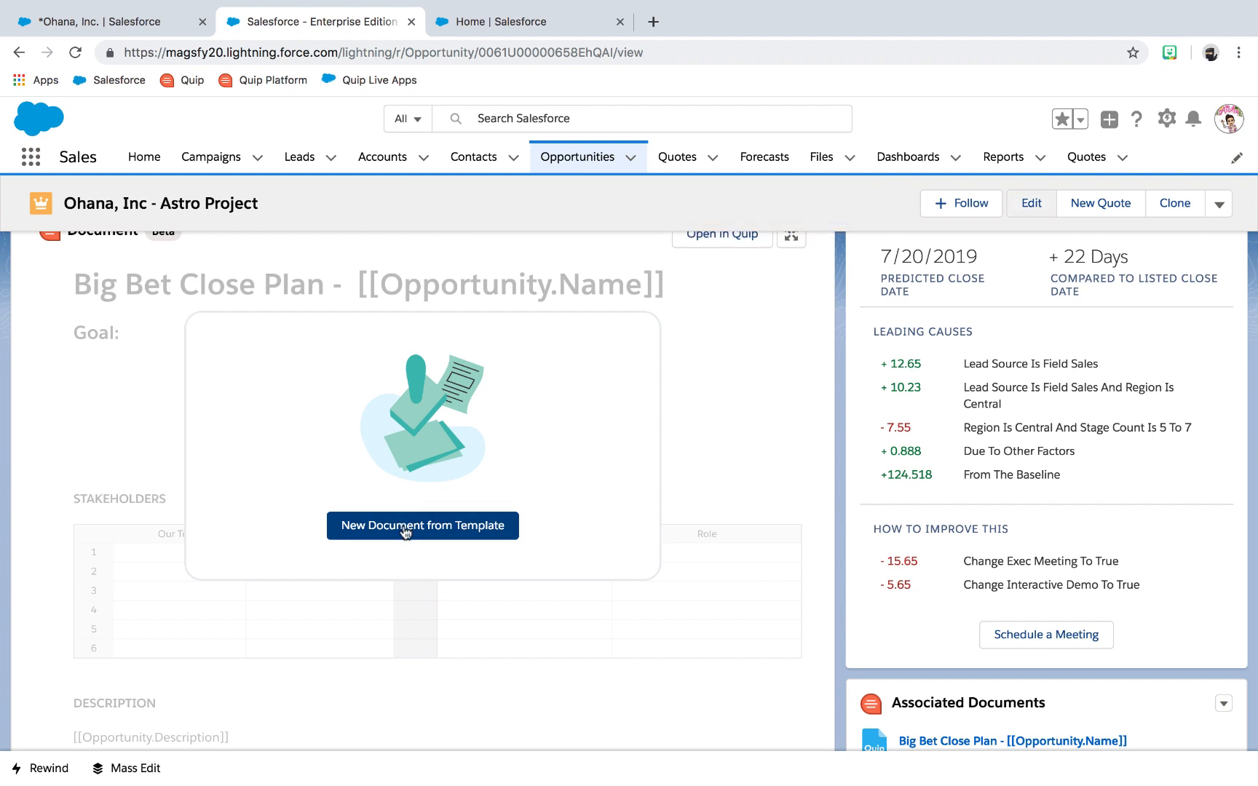
# Create the Close Plan with ACV 200 and a teammate, move Astro Project to Proposal/Quote, then view Home
pyautogui.click(423, 526)
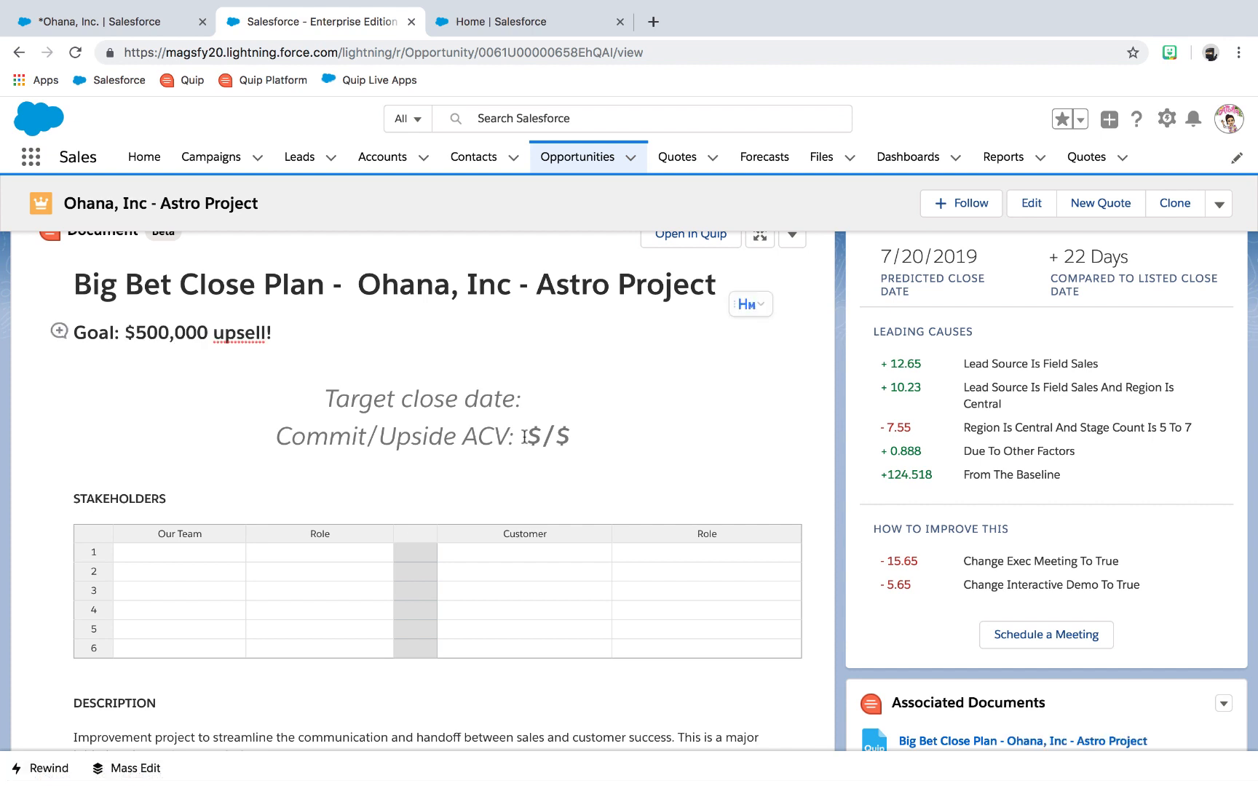
pyautogui.write('200k')
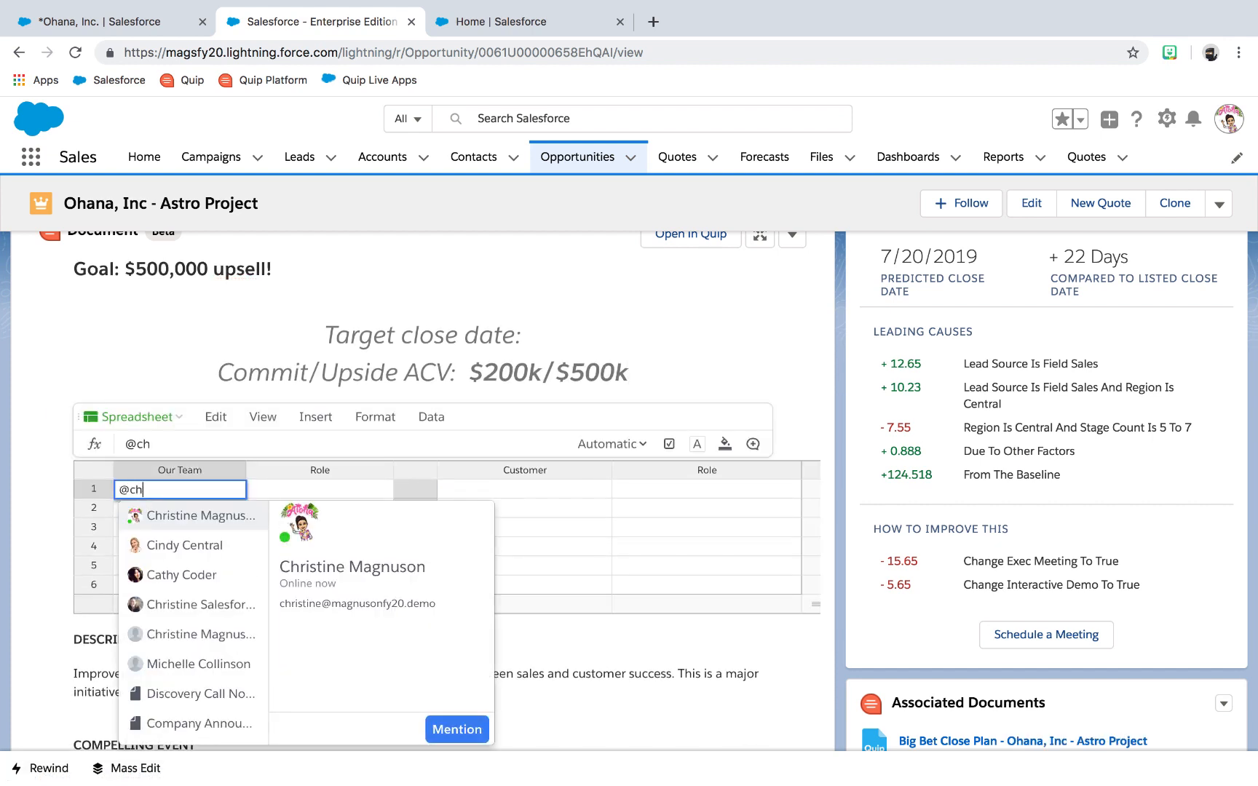
pyautogui.click(192, 516)
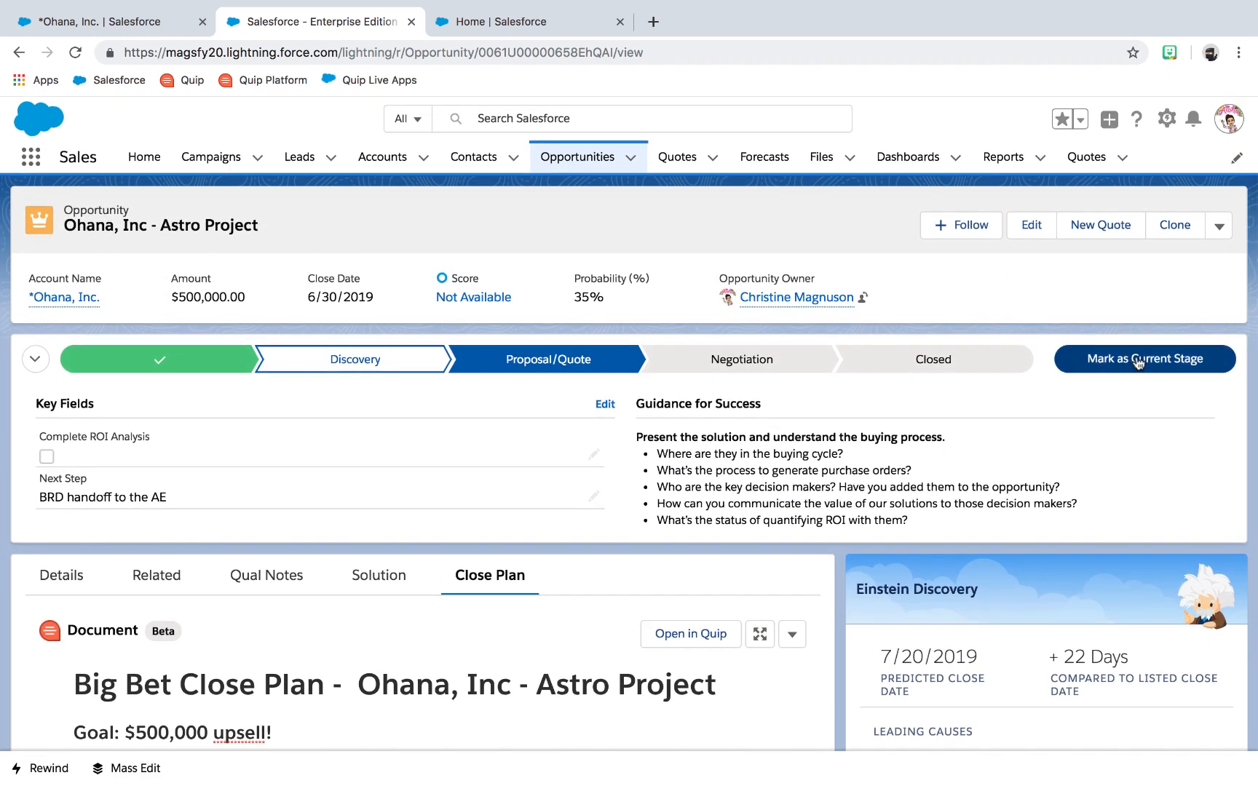
pyautogui.click(1143, 359)
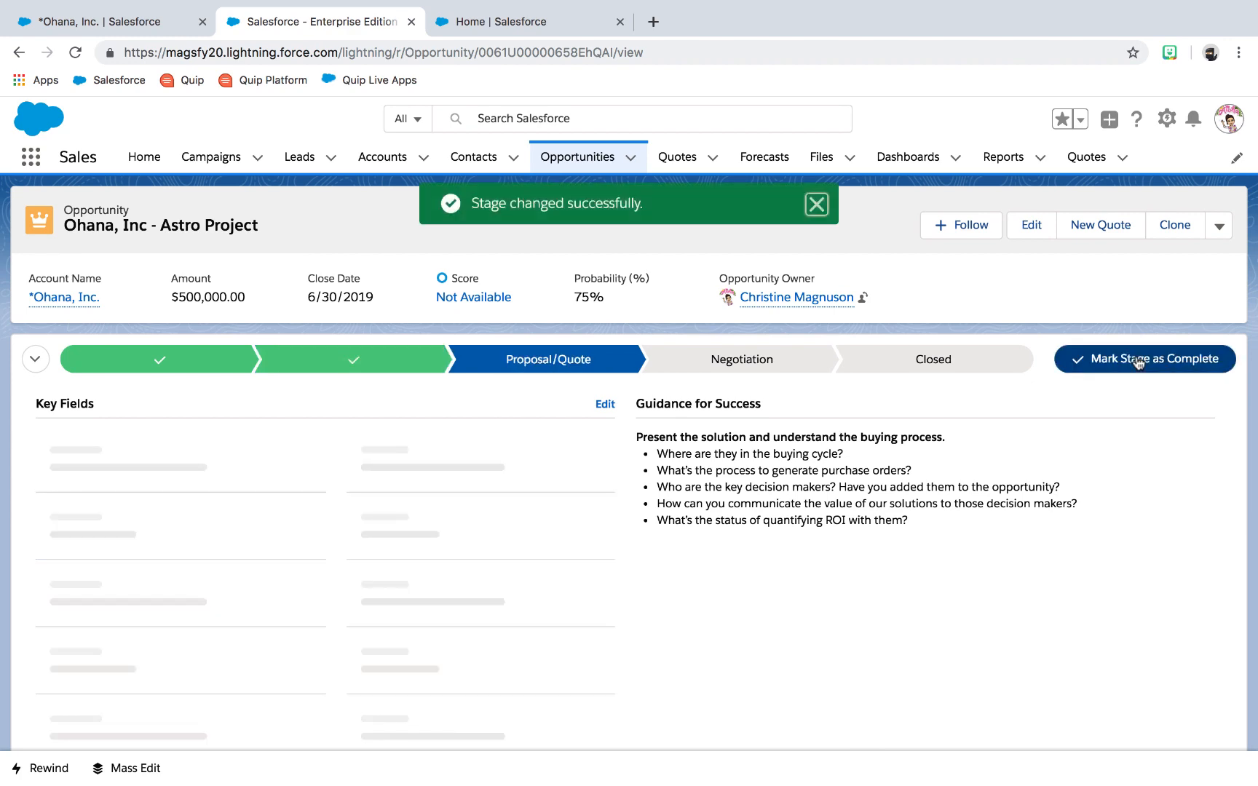
pyautogui.click(529, 22)
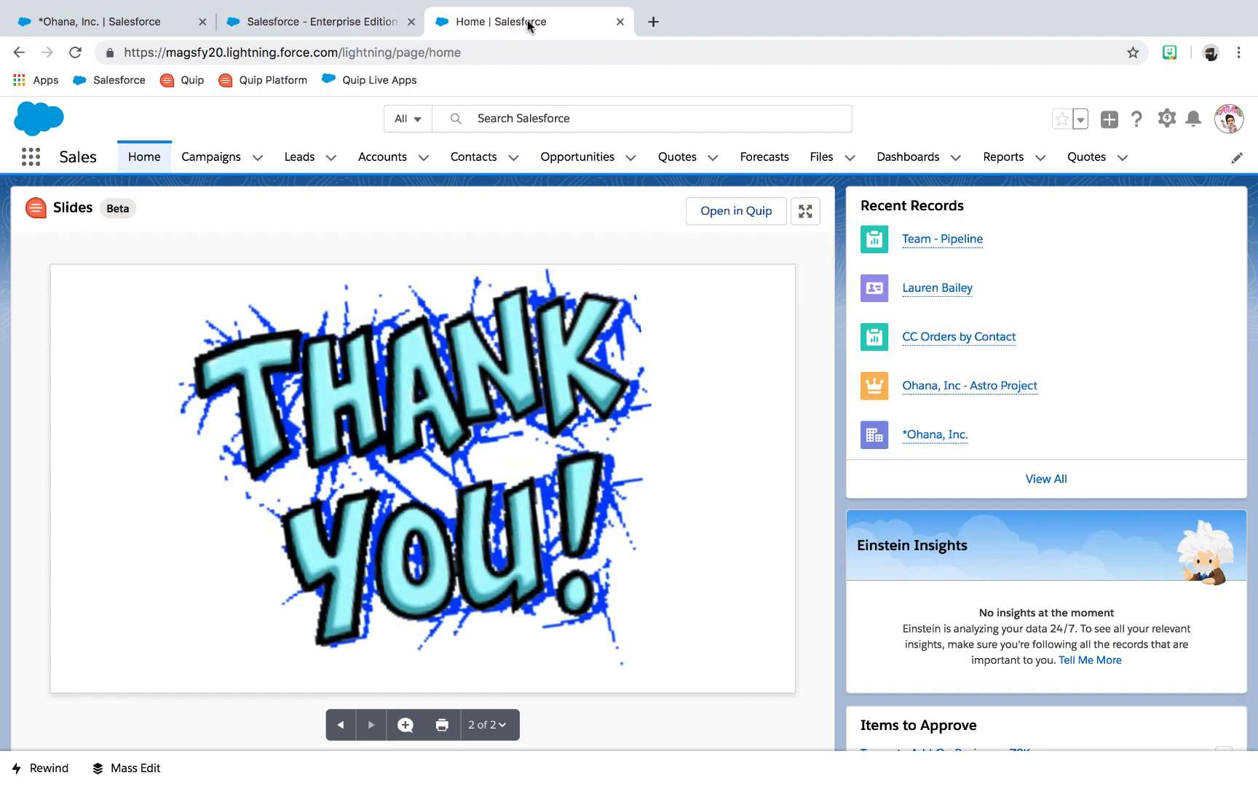